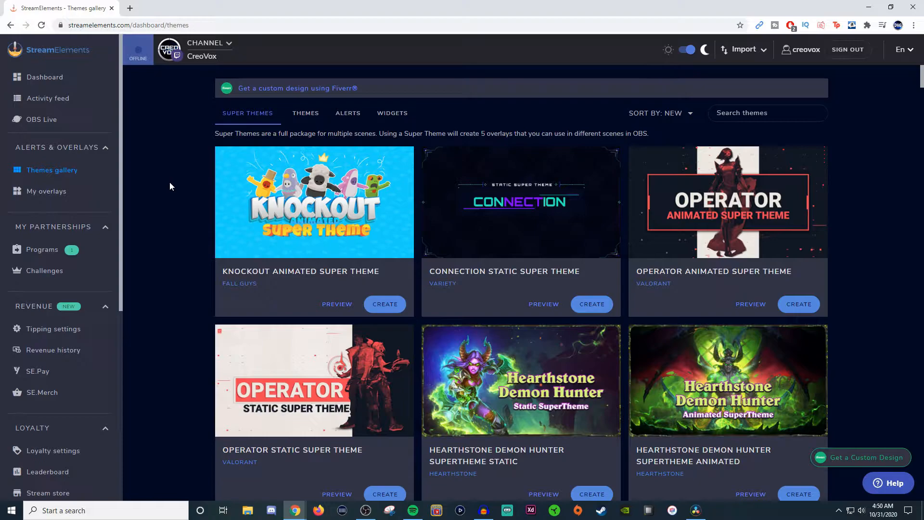
{"action": "mouse_move", "coordinate": [152, 214]}
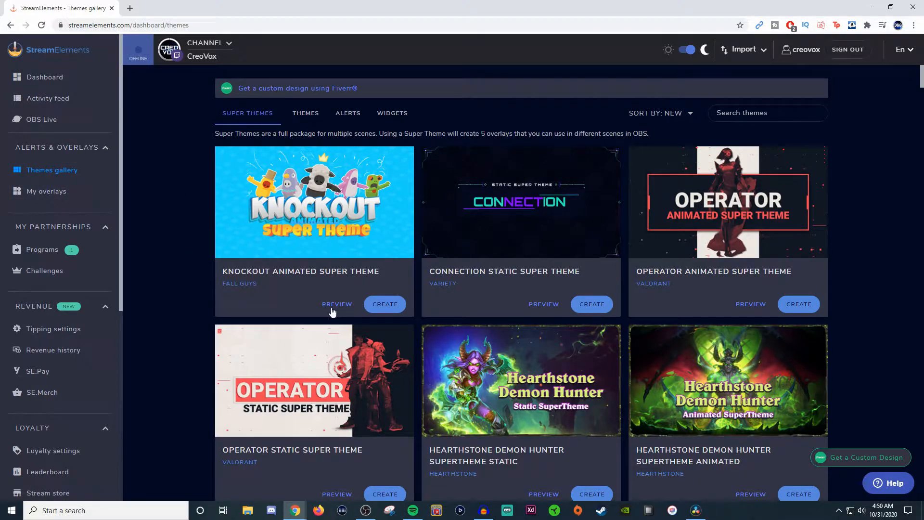
Show the My overlays list with the channel's saved overlays.
{"action": "left_click", "coordinate": [337, 303]}
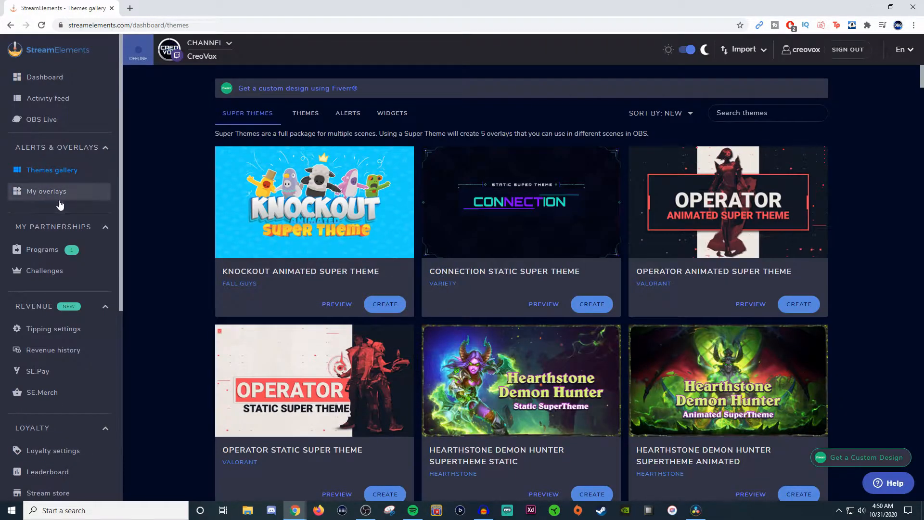
{"action": "left_click", "coordinate": [46, 191]}
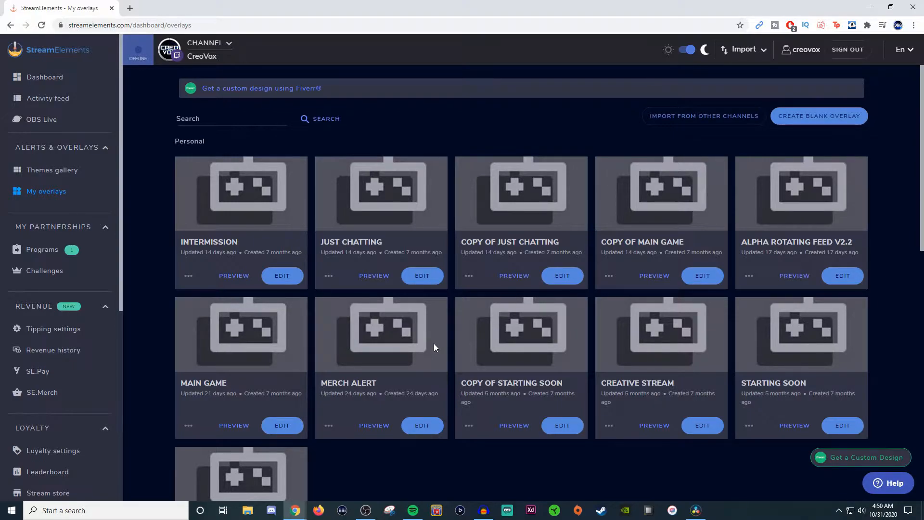
{"action": "mouse_move", "coordinate": [426, 345]}
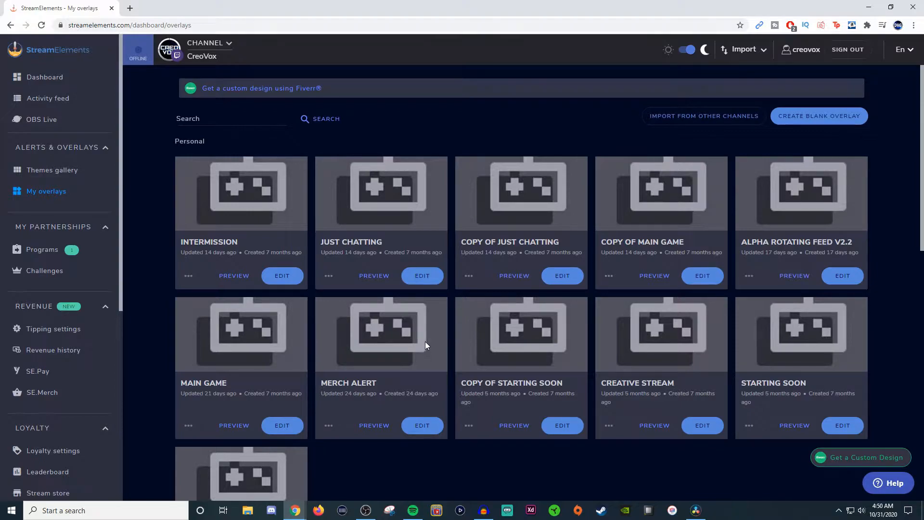
{"action": "mouse_move", "coordinate": [557, 263]}
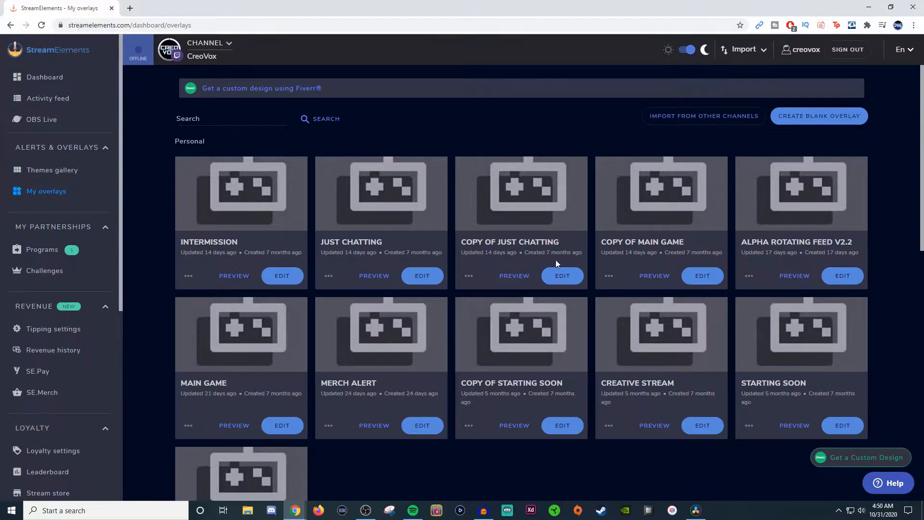
{"action": "mouse_move", "coordinate": [818, 130]}
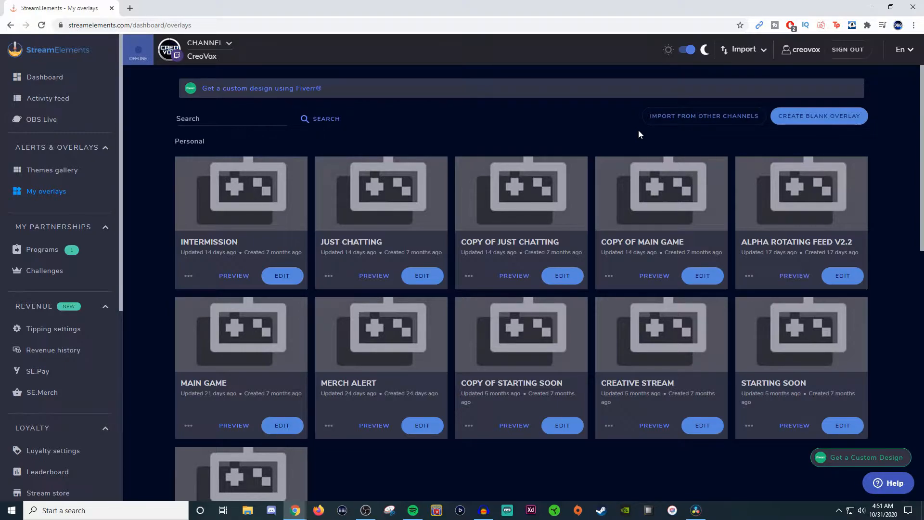
{"action": "mouse_move", "coordinate": [630, 131]}
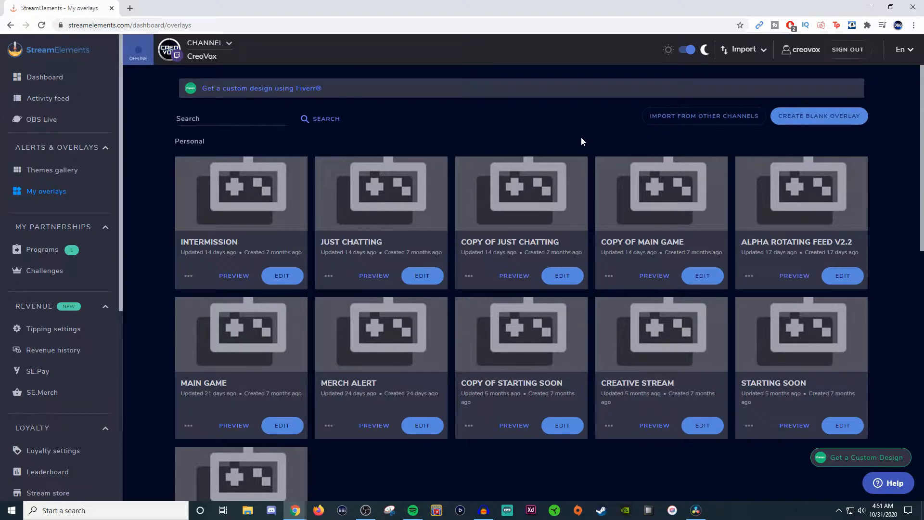
Scroll down to the Knockout Animated Super Theme group of five Fall Guys overlays.
{"action": "scroll", "scroll_direction": "down", "scroll_amount": 3}
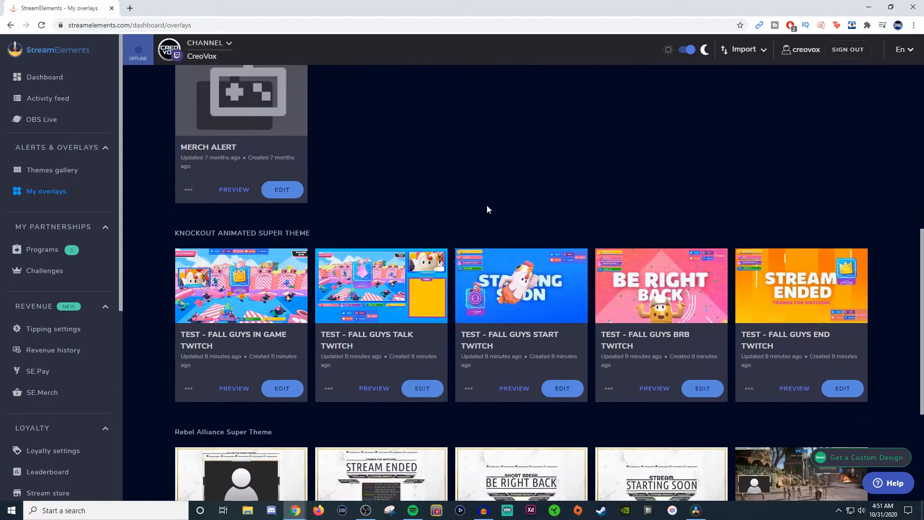
{"action": "scroll", "scroll_direction": "down", "scroll_amount": 3}
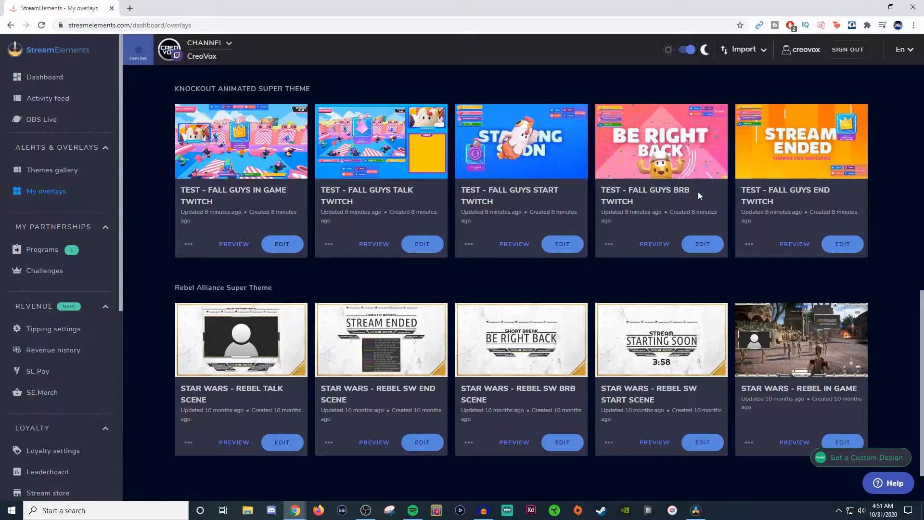
{"action": "mouse_move", "coordinate": [167, 207]}
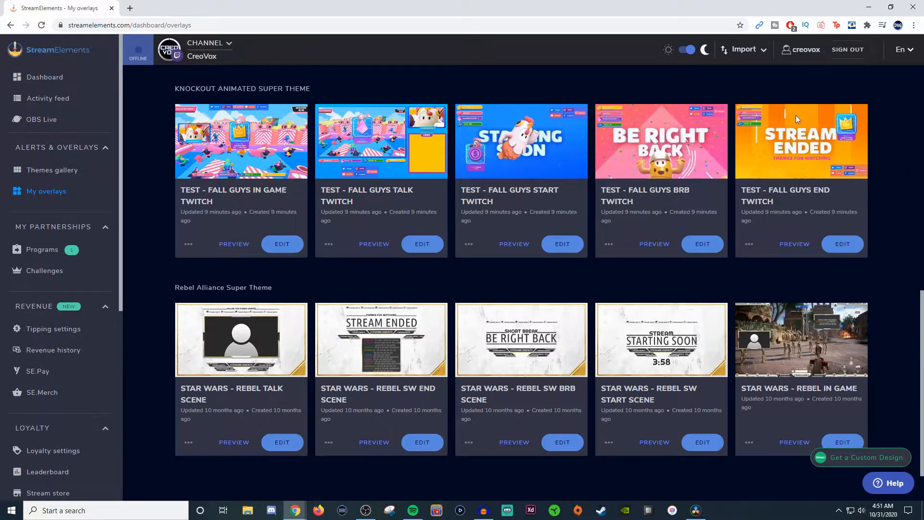
{"action": "mouse_move", "coordinate": [628, 287]}
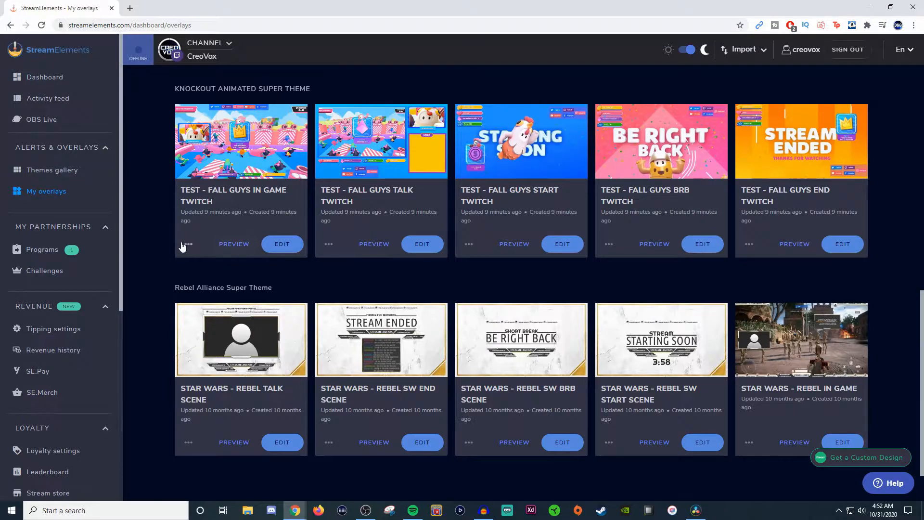
Bring up the in-game overlay's properties and its list of overlay resolutions.
{"action": "left_click", "coordinate": [188, 243]}
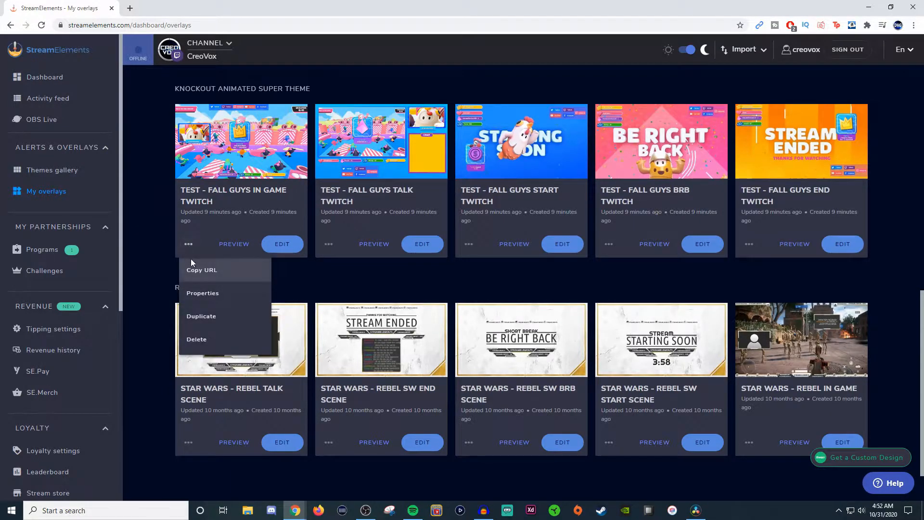
{"action": "mouse_move", "coordinate": [204, 273]}
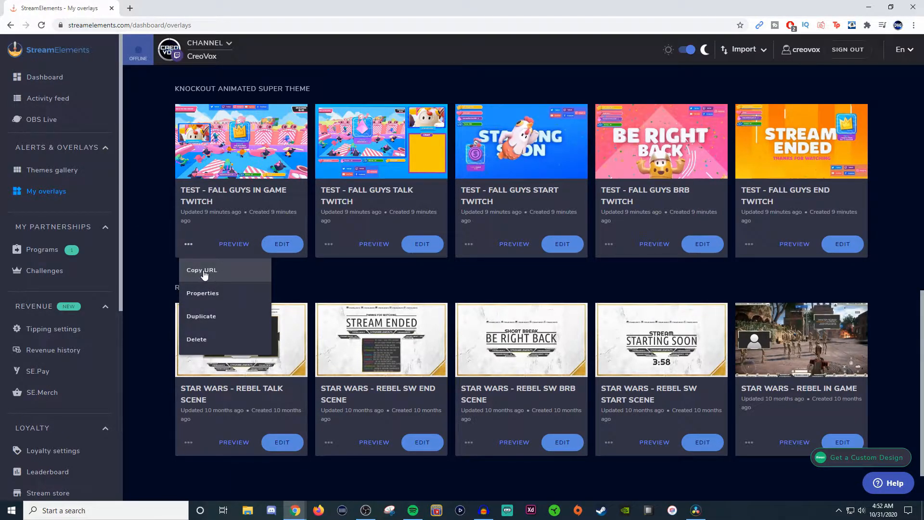
{"action": "mouse_move", "coordinate": [168, 285]}
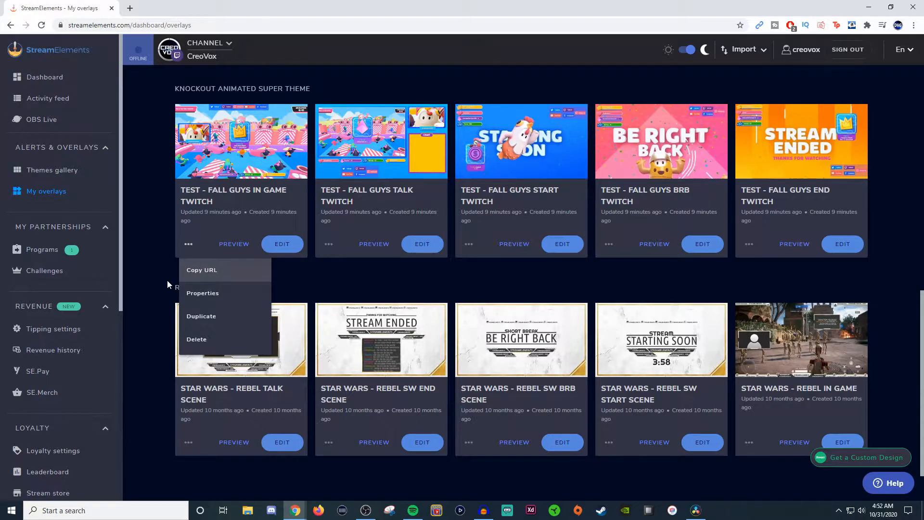
{"action": "left_click", "coordinate": [202, 293]}
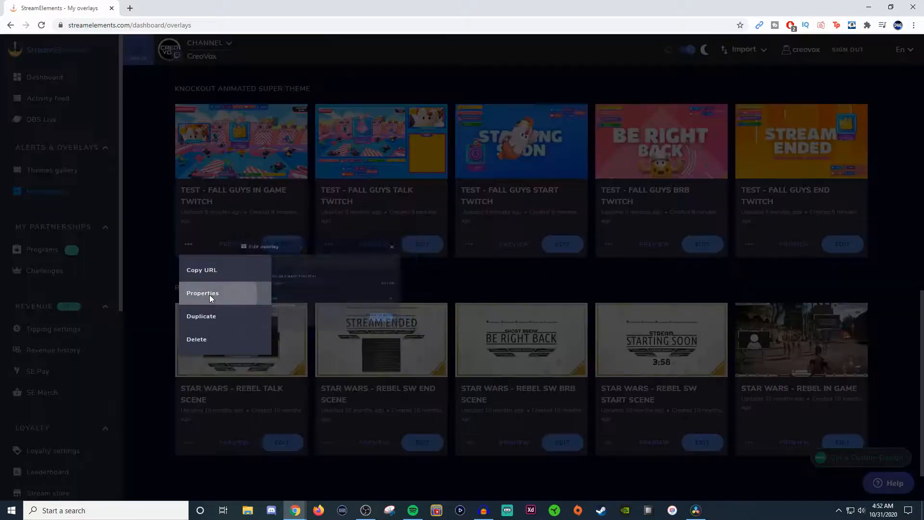
{"action": "left_click", "coordinate": [202, 292]}
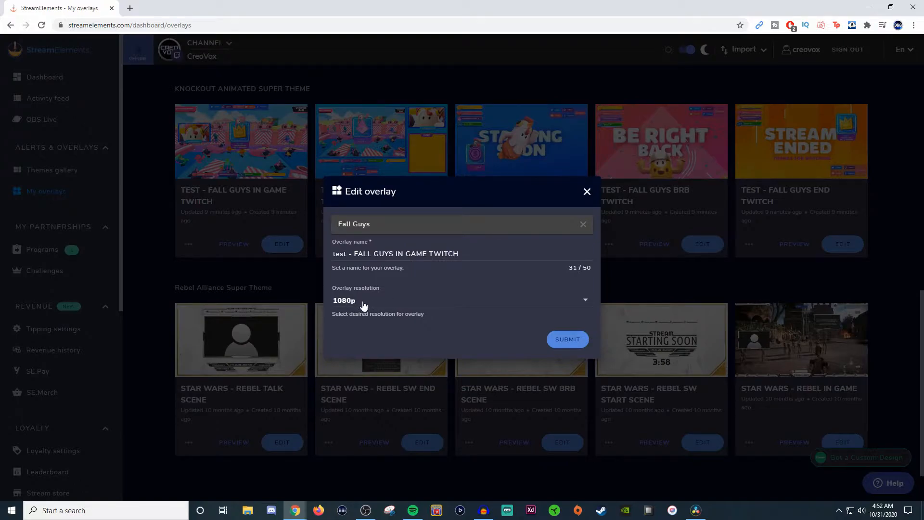
{"action": "left_click", "coordinate": [461, 301]}
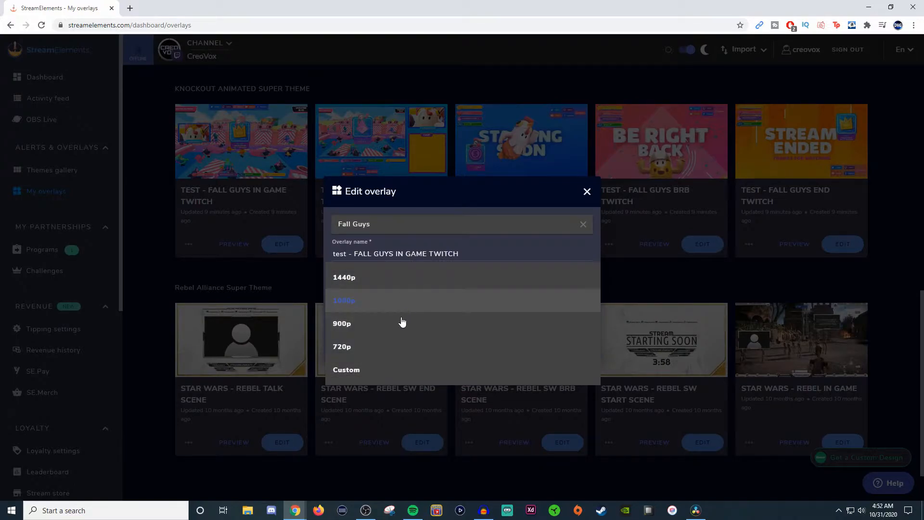
{"action": "mouse_move", "coordinate": [594, 193]}
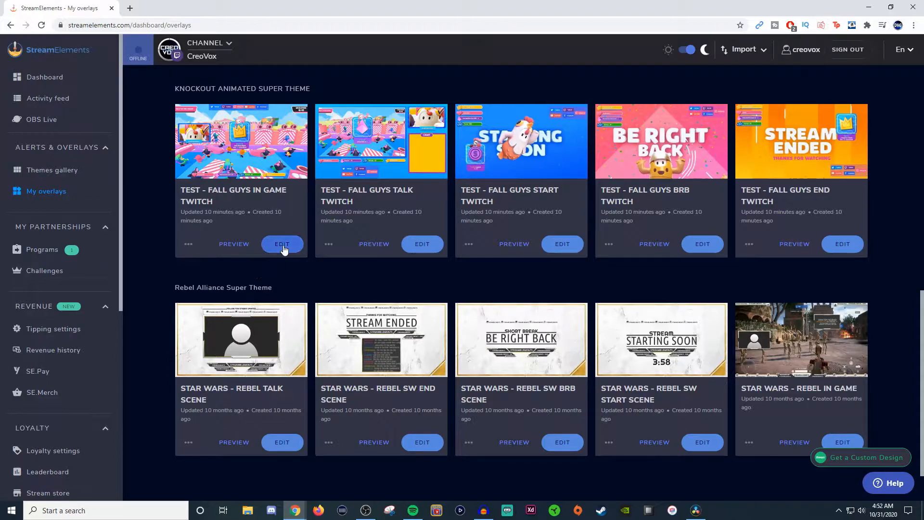
Load test - FALL GUYS IN GAME TWITCH into the overlay editor.
{"action": "left_click", "coordinate": [282, 243]}
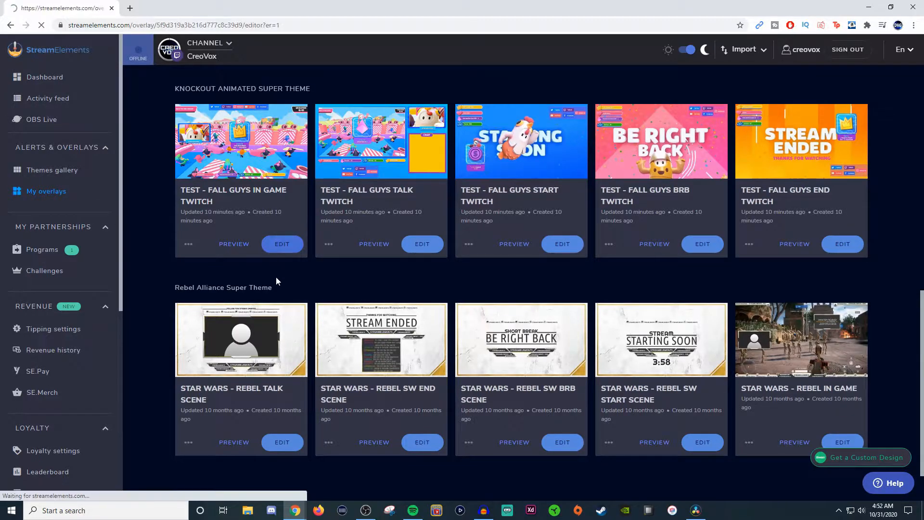
{"action": "left_click", "coordinate": [281, 244]}
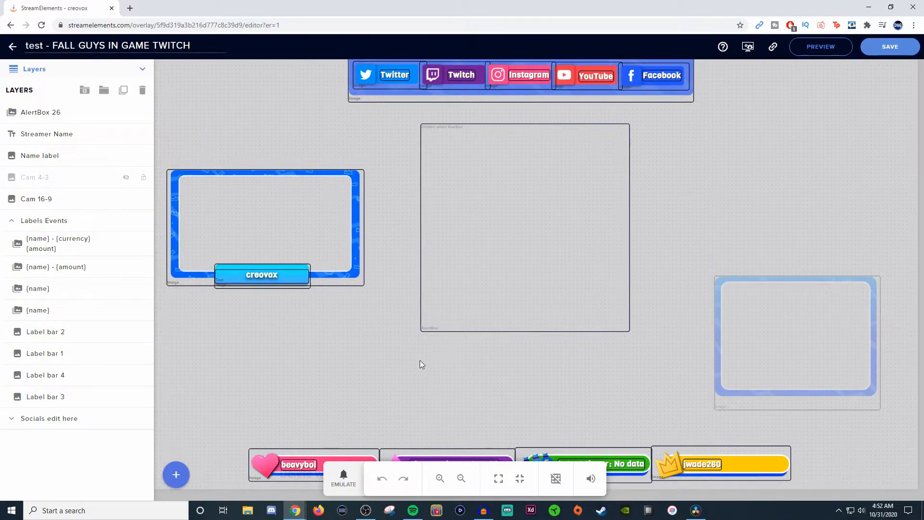
{"action": "mouse_move", "coordinate": [424, 369]}
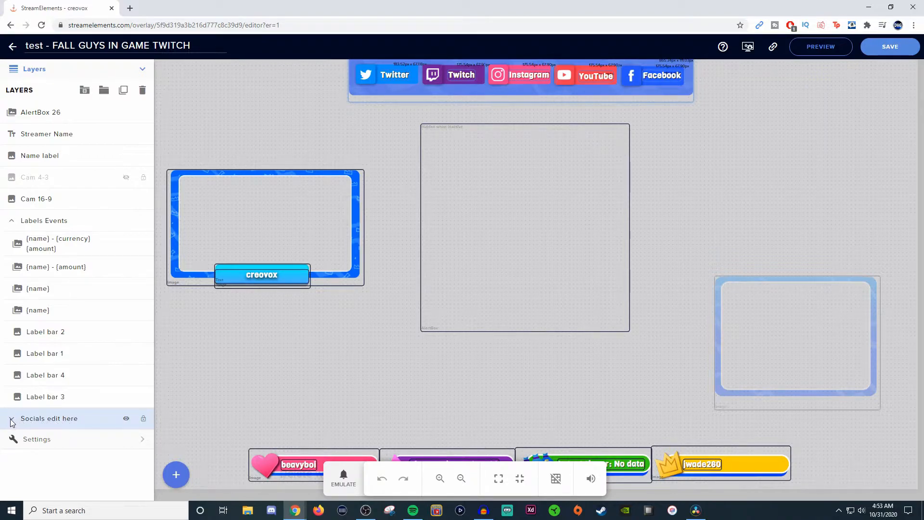
Expand Socials edit here to list its Twitter, YouTube, Facebook, Instagram and Twitch layers.
{"action": "left_click", "coordinate": [10, 422]}
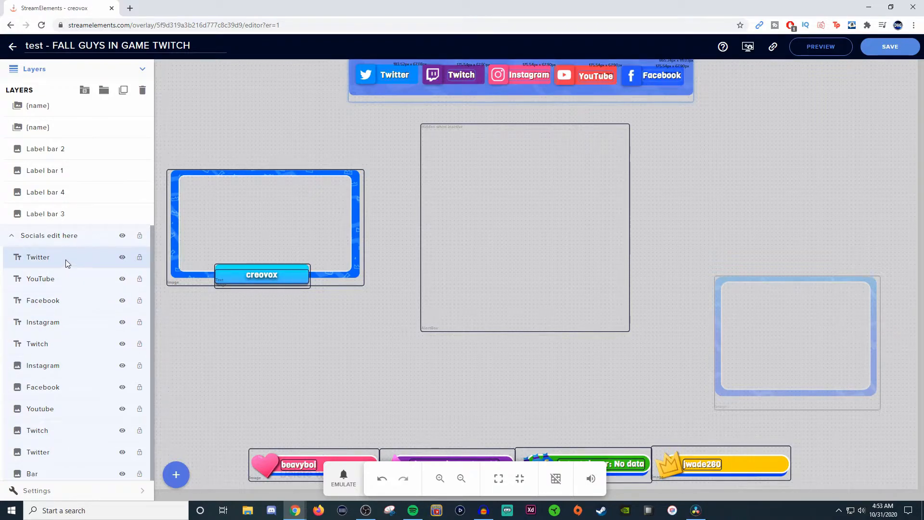
{"action": "mouse_move", "coordinate": [139, 243]}
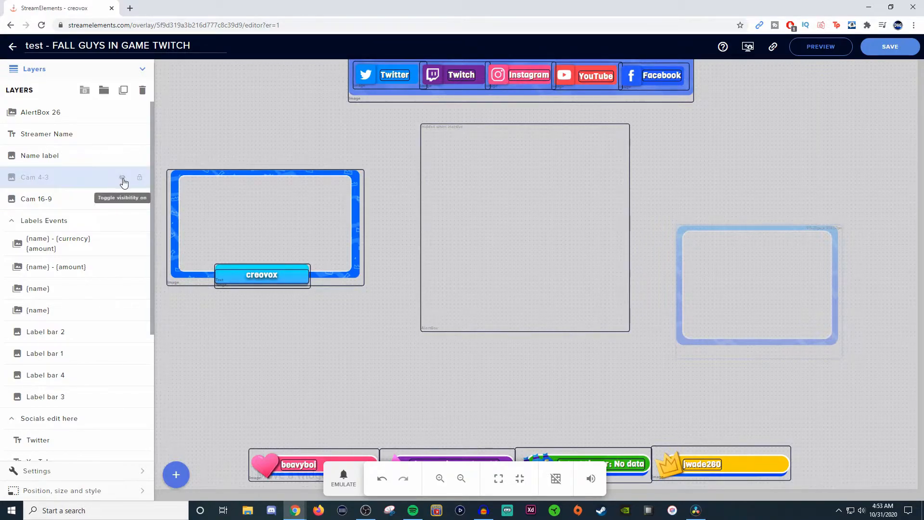
Unhide the Cam 4-3 layer and reposition its frame over the camera area.
{"action": "left_click", "coordinate": [122, 177]}
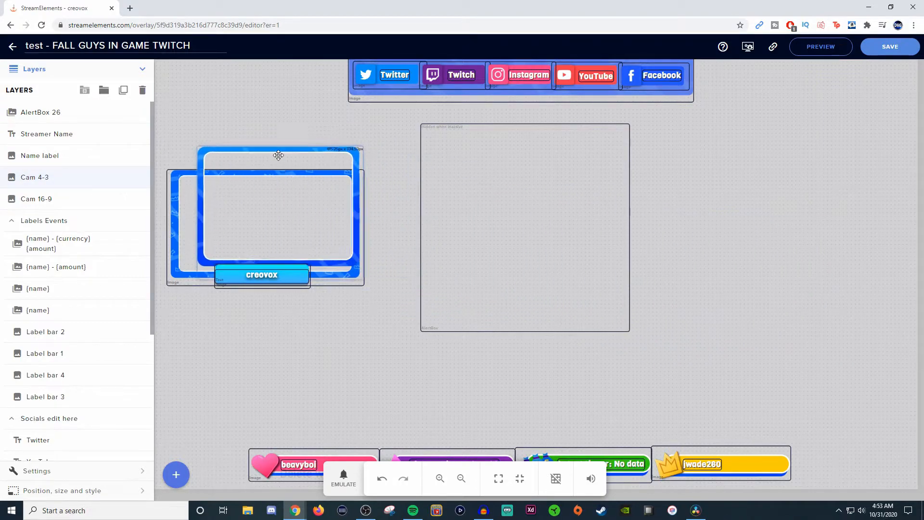
{"action": "left_click_drag", "start_coordinate": [278, 155], "coordinate": [263, 162]}
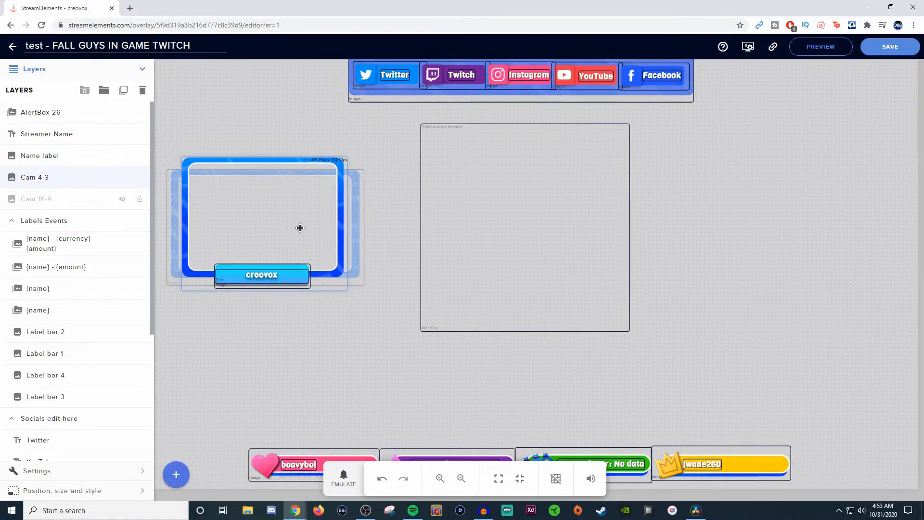
{"action": "mouse_move", "coordinate": [382, 345]}
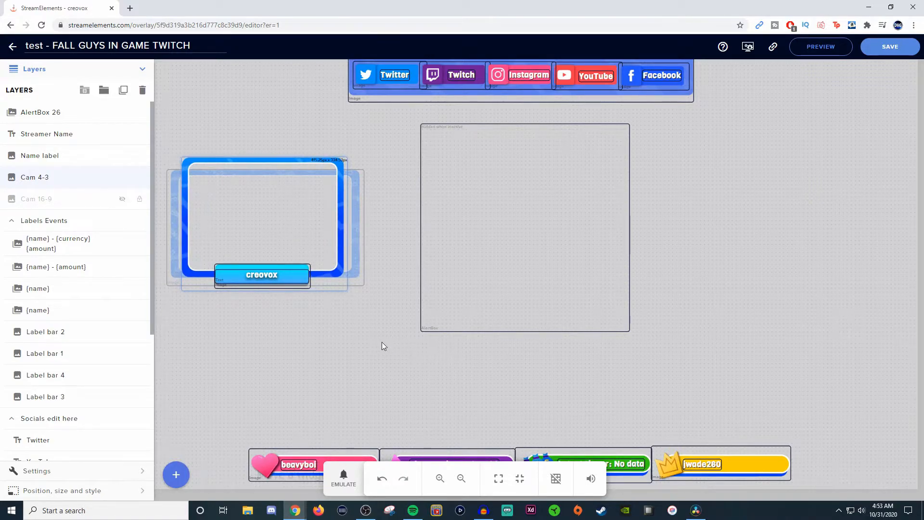
{"action": "left_click_drag", "start_coordinate": [338, 160], "coordinate": [338, 130]}
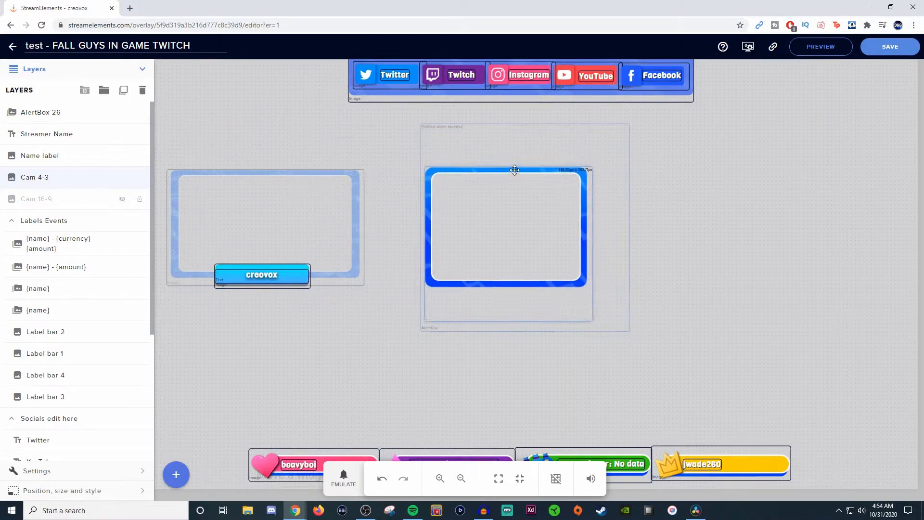
Move the blue webcam frame left onto the creovox name label.
{"action": "left_click", "coordinate": [554, 478]}
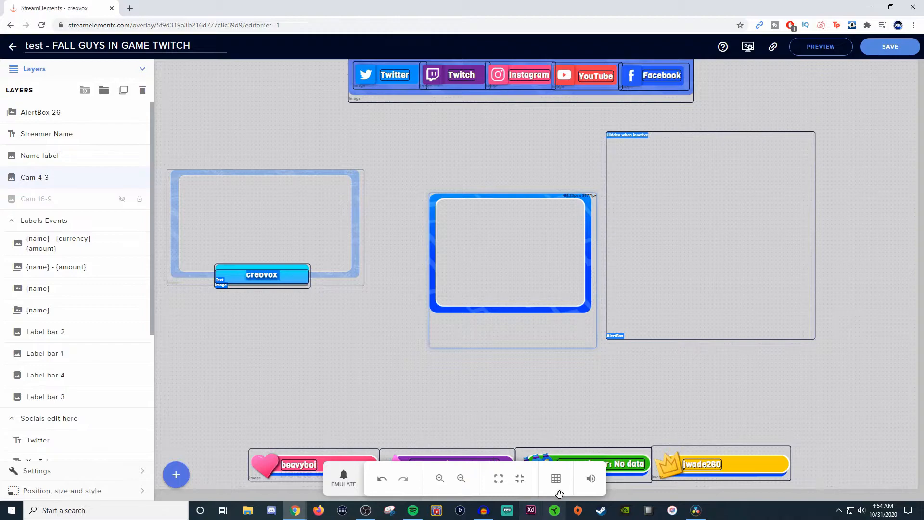
{"action": "left_click_drag", "start_coordinate": [510, 253], "coordinate": [280, 200]}
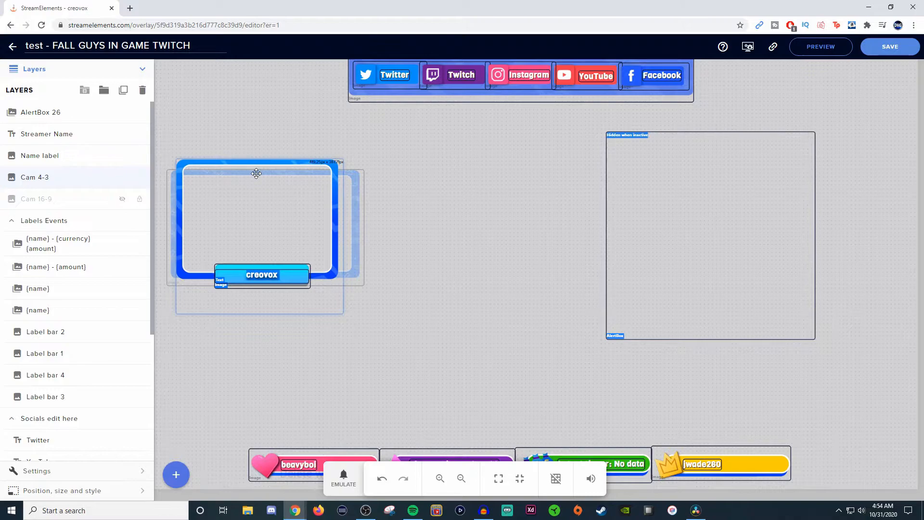
{"action": "mouse_move", "coordinate": [272, 158]}
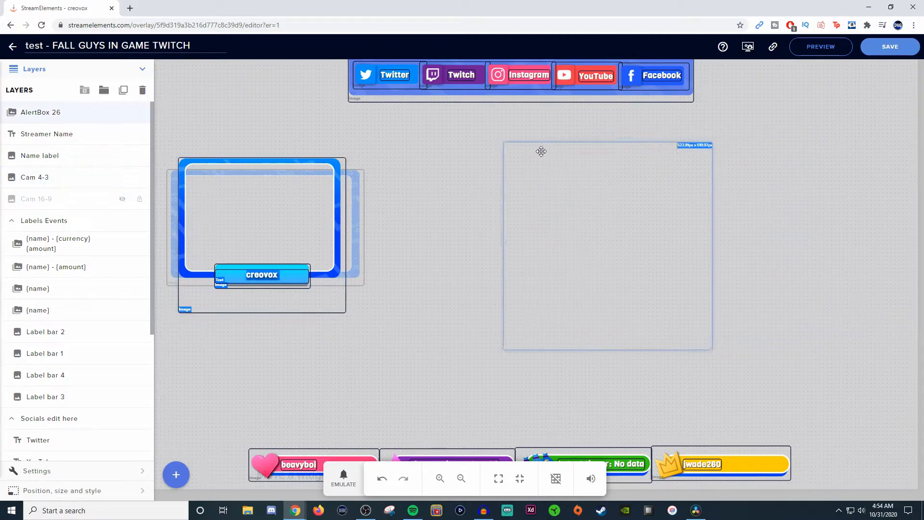
Drag the alert box area back toward the centre beside the webcam frame.
{"action": "left_click_drag", "start_coordinate": [541, 151], "coordinate": [586, 234]}
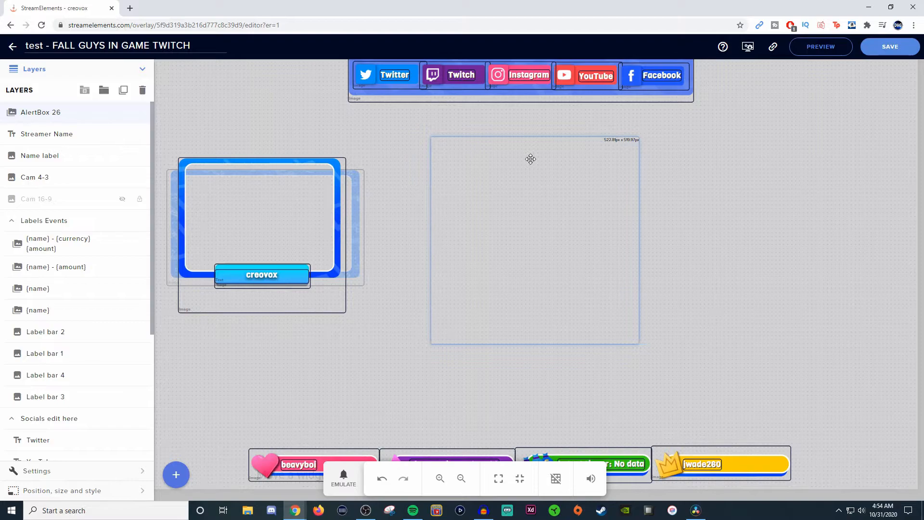
{"action": "mouse_move", "coordinate": [617, 93]}
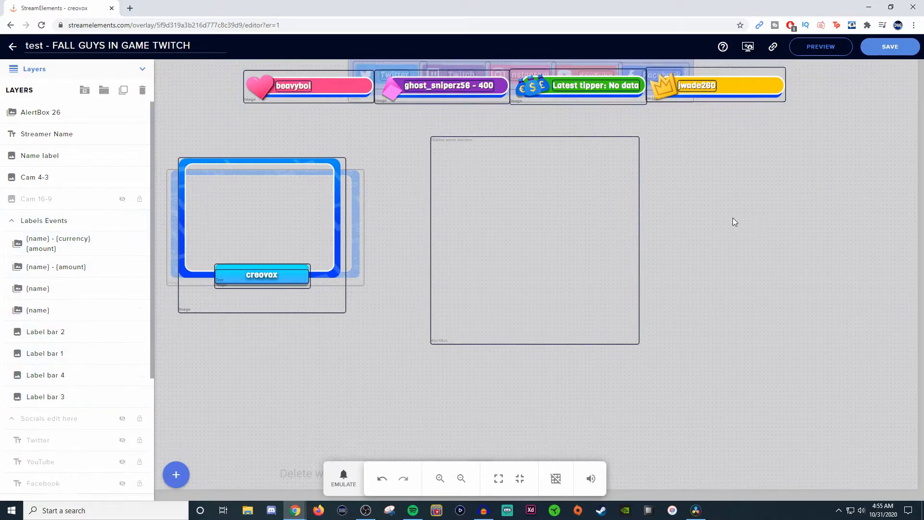
{"action": "left_click", "coordinate": [716, 84]}
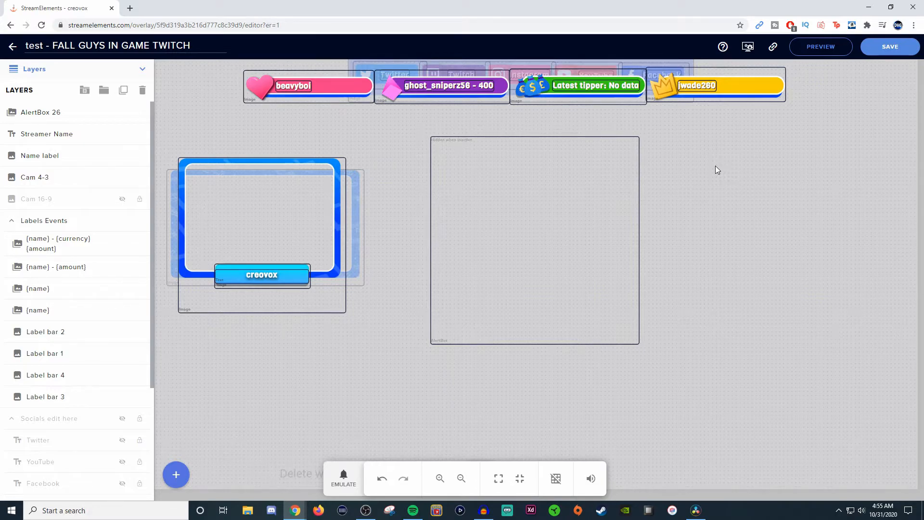
{"action": "mouse_move", "coordinate": [681, 156]}
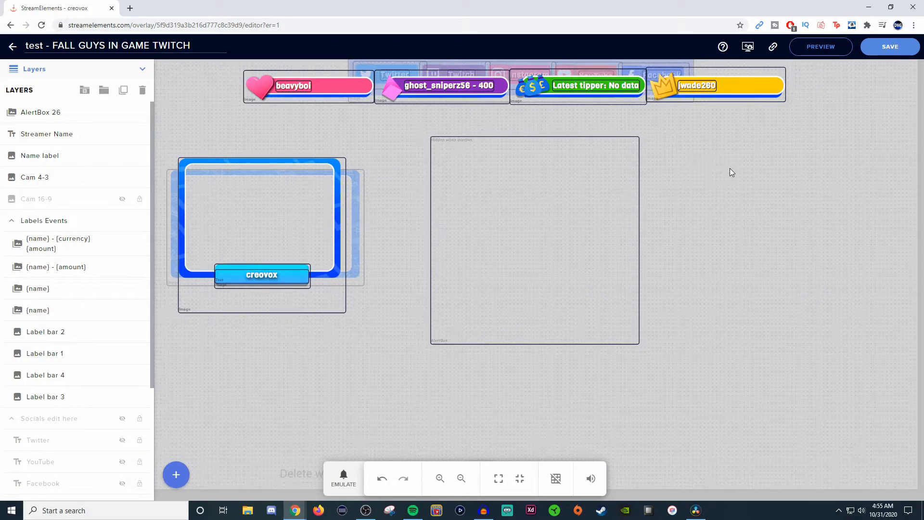
{"action": "mouse_move", "coordinate": [675, 283]}
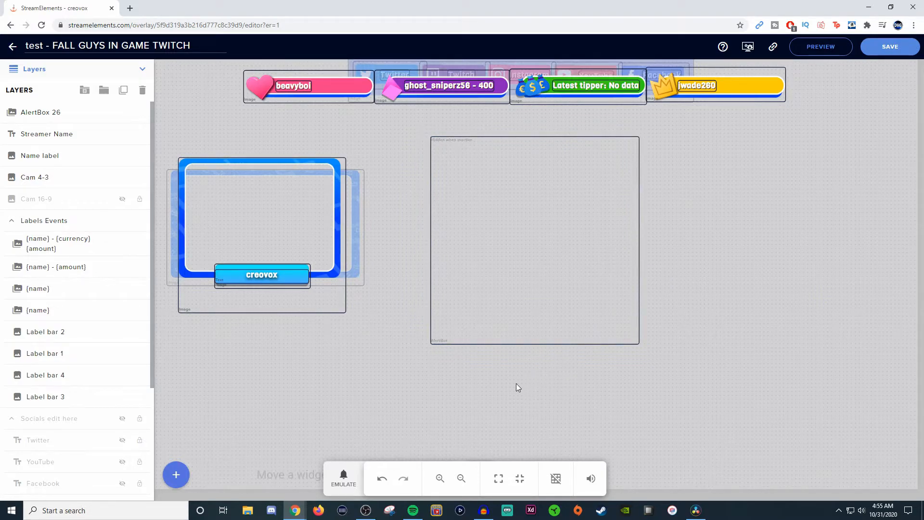
{"action": "mouse_move", "coordinate": [371, 388]}
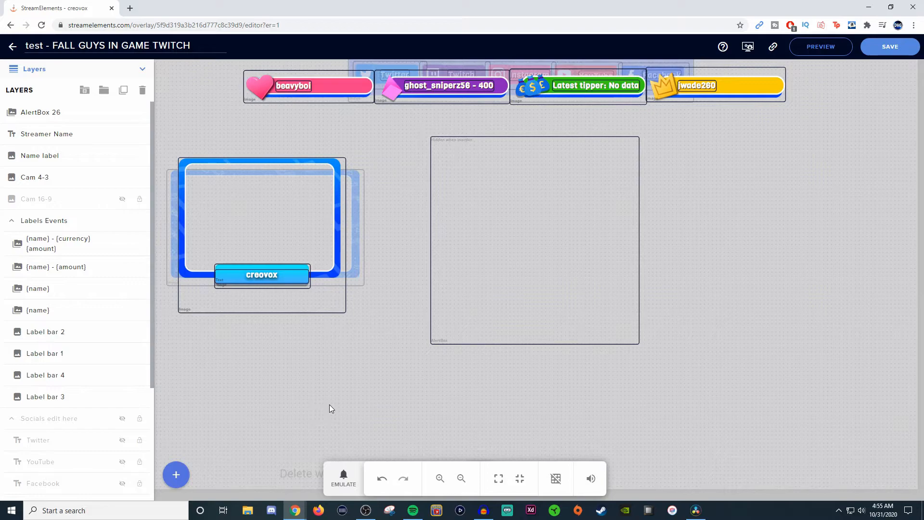
{"action": "mouse_move", "coordinate": [222, 492]}
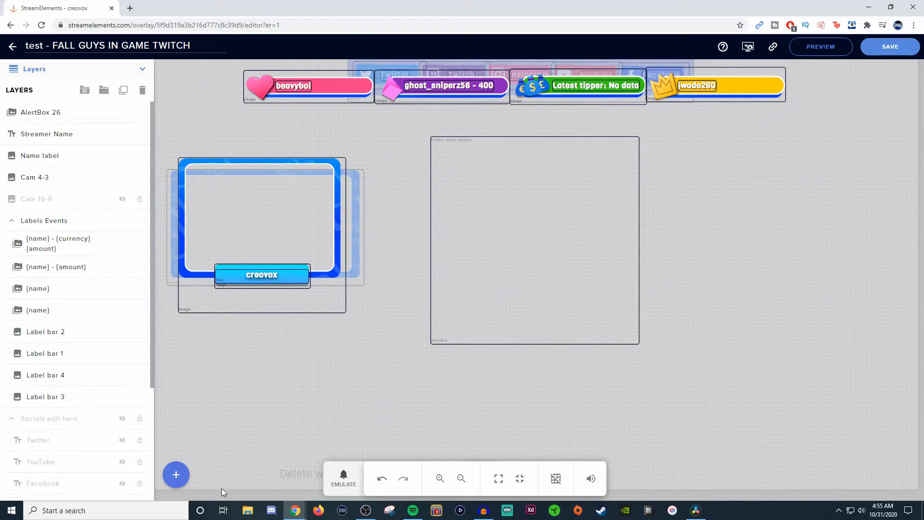
Bring up the Emulate menu of test events such as follower, subscriber, tip and raid.
{"action": "left_click", "coordinate": [343, 477]}
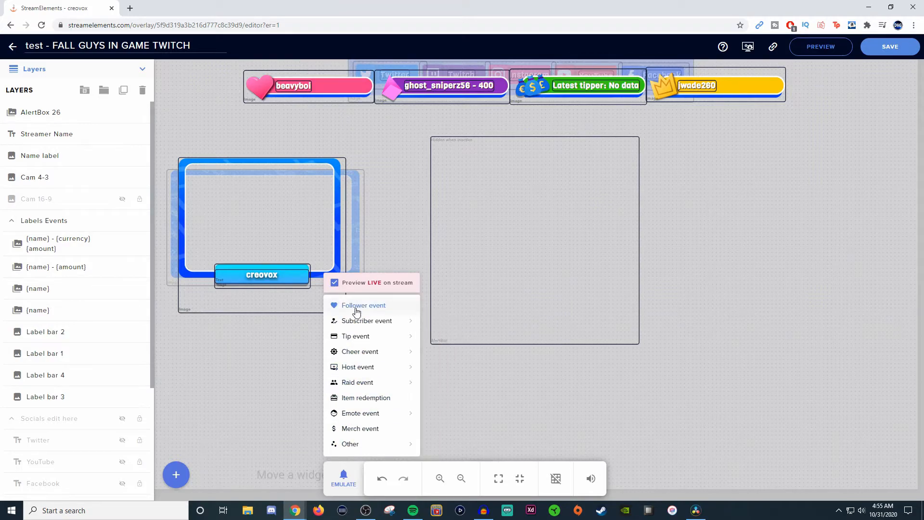
{"action": "mouse_move", "coordinate": [367, 320]}
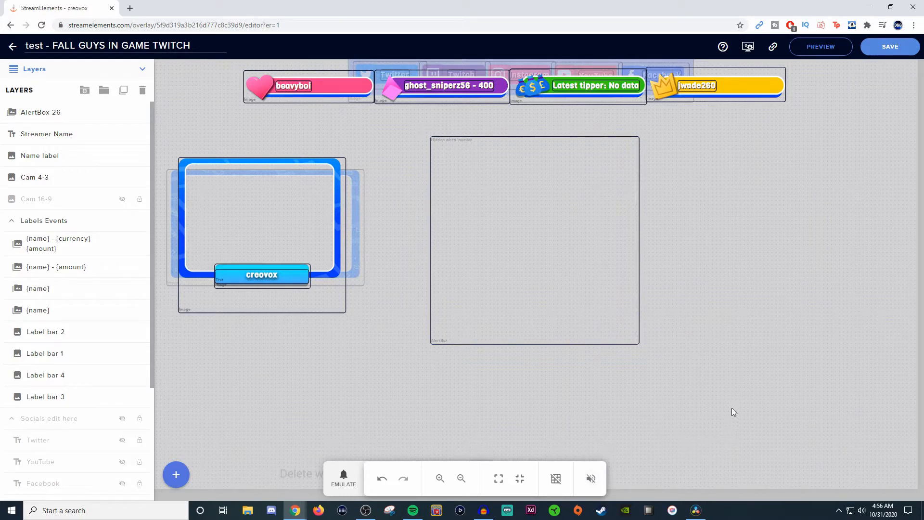
{"action": "mouse_move", "coordinate": [691, 291]}
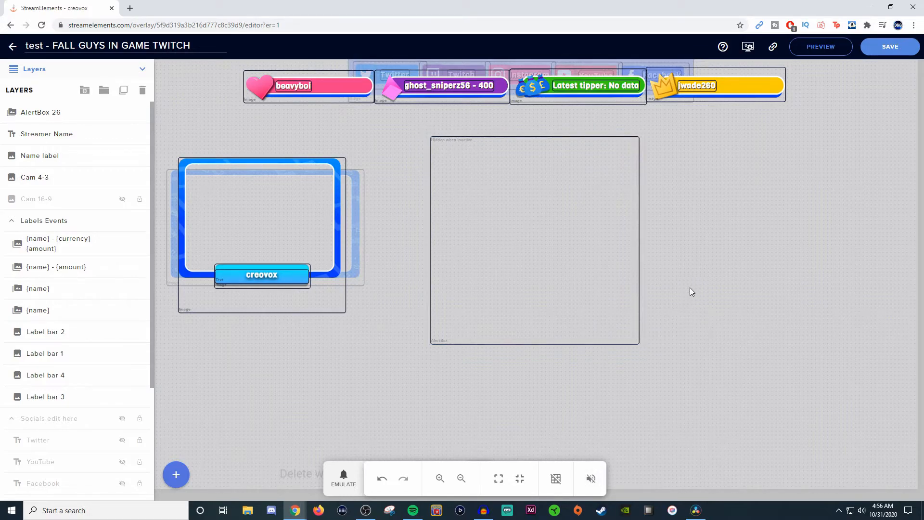
{"action": "mouse_move", "coordinate": [725, 238]}
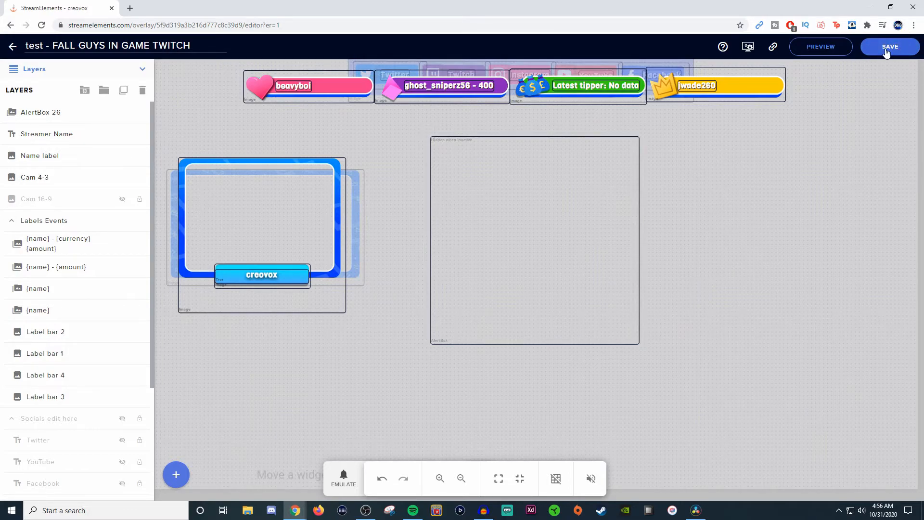
{"action": "mouse_move", "coordinate": [773, 46]}
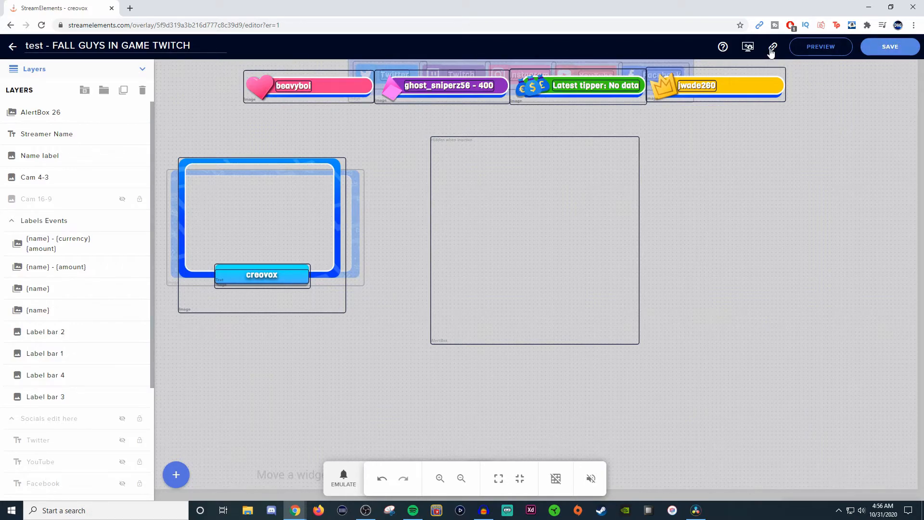
Copy the overlay's URL to the clipboard for use as a browser source.
{"action": "left_click", "coordinate": [773, 46]}
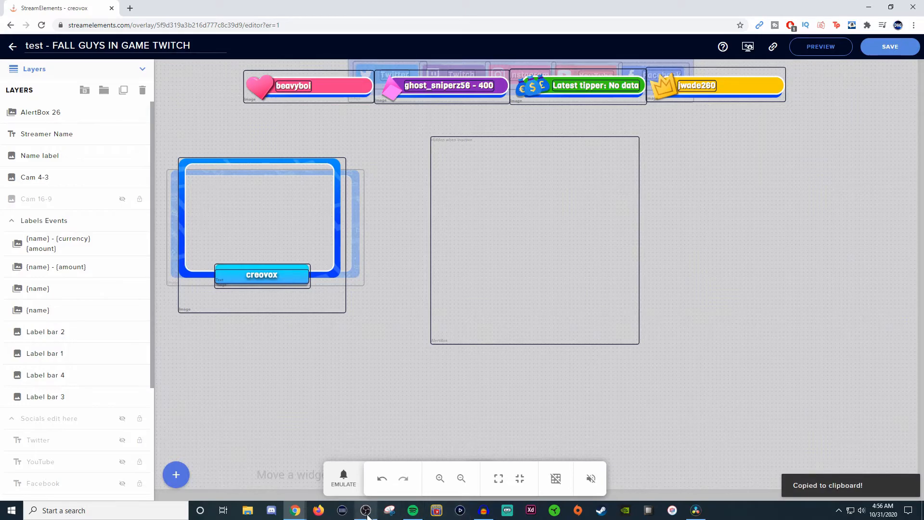
In OBS Studio, add a new Browser source to Scene 2 with its default name.
{"action": "left_click", "coordinate": [366, 510]}
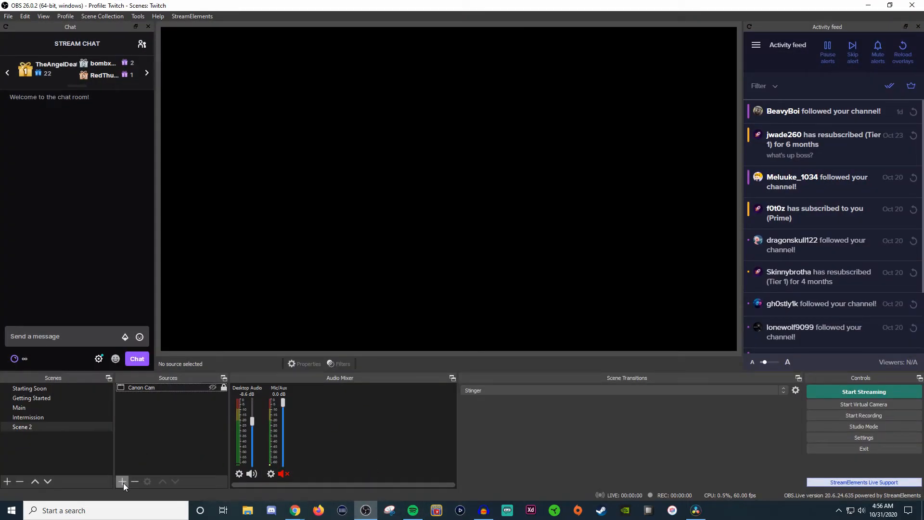
{"action": "left_click", "coordinate": [122, 481]}
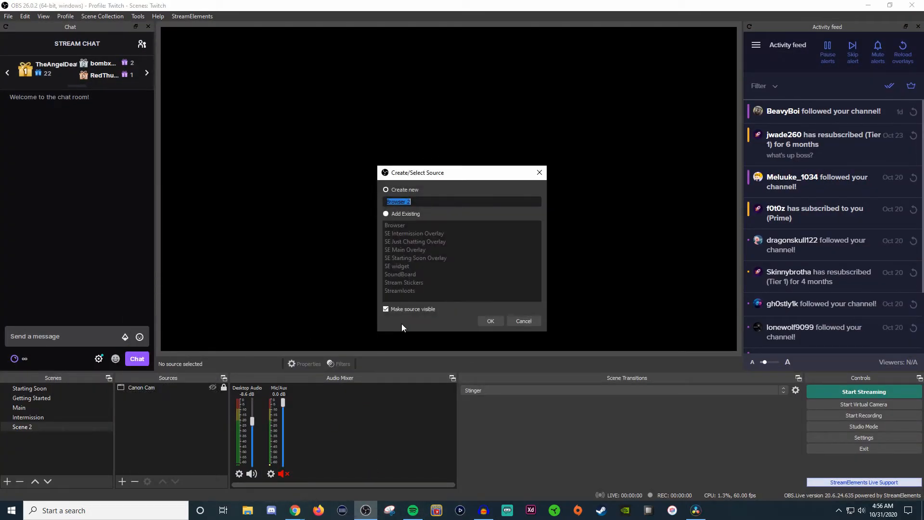
{"action": "left_click", "coordinate": [490, 321]}
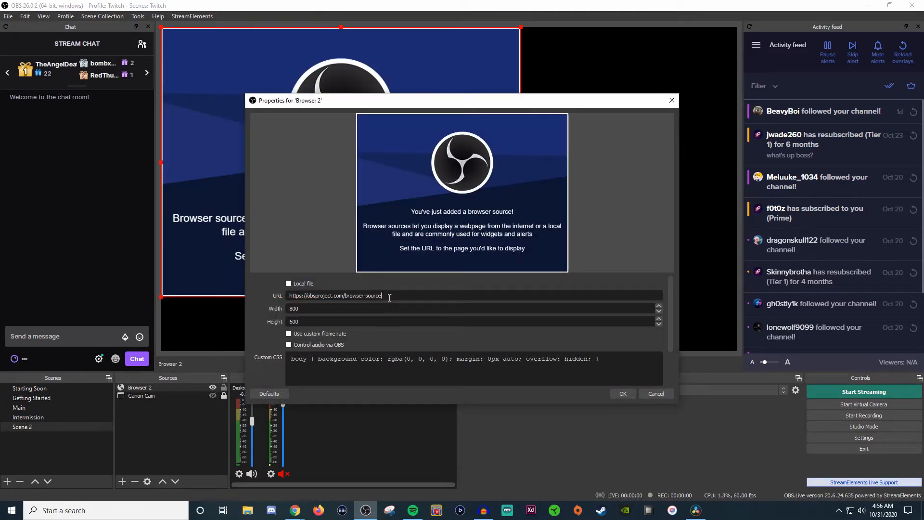
Point the source at the StreamElements overlay URL at 1920 by 1080.
{"action": "type", "text": "https://streamelements.com/overlay/5f8d319a3b216d777c8c39d9/a4yJtdBtWnCN8ZDTr7zU"}
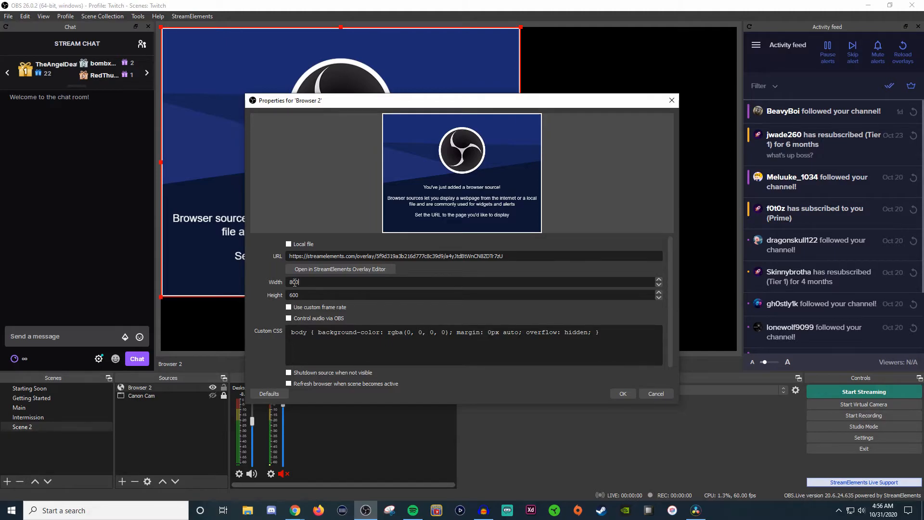
{"action": "type", "text": "192"}
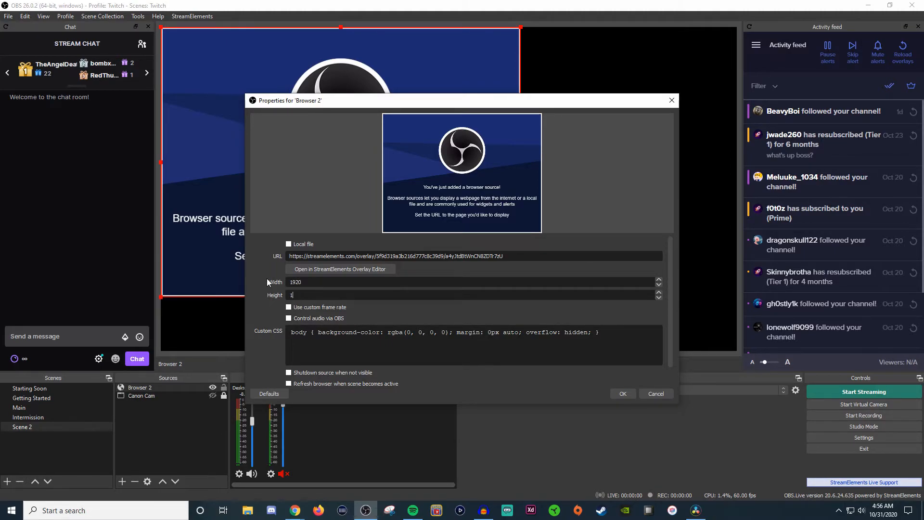
{"action": "type", "text": "080"}
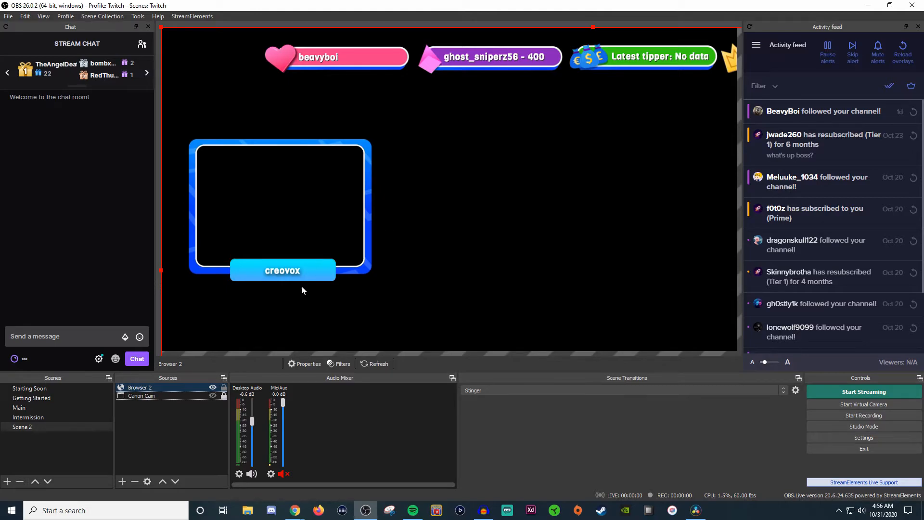
Fit the Browser 2 overlay source to fill the whole Scene 2 canvas.
{"action": "left_click", "coordinate": [140, 387]}
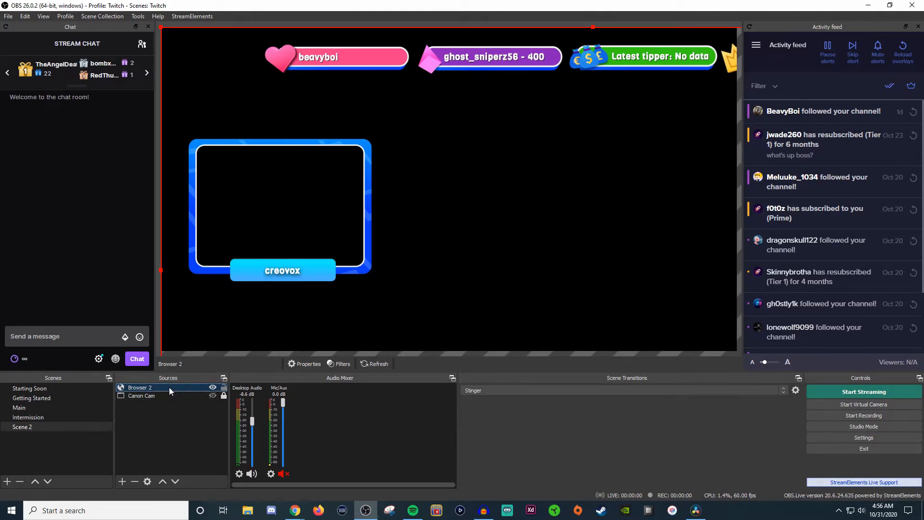
{"action": "key", "text": "ctrl+f"}
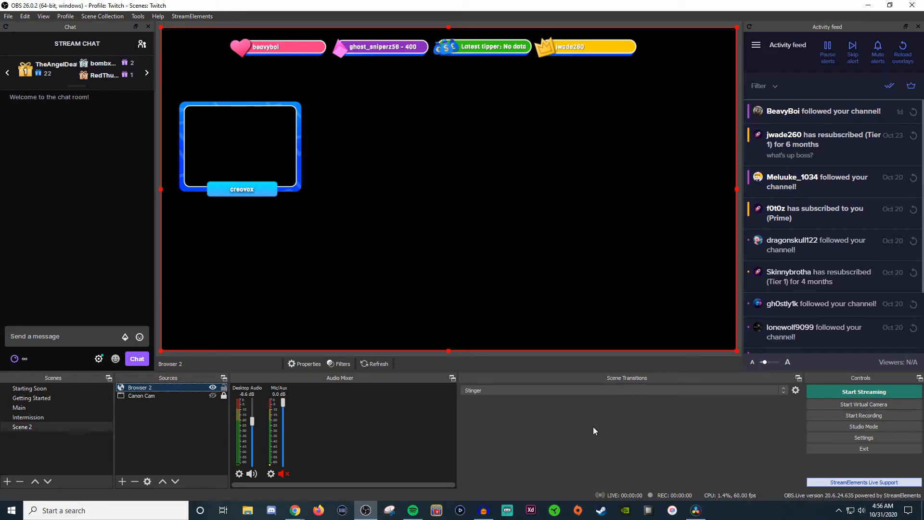
{"action": "mouse_move", "coordinate": [542, 448]}
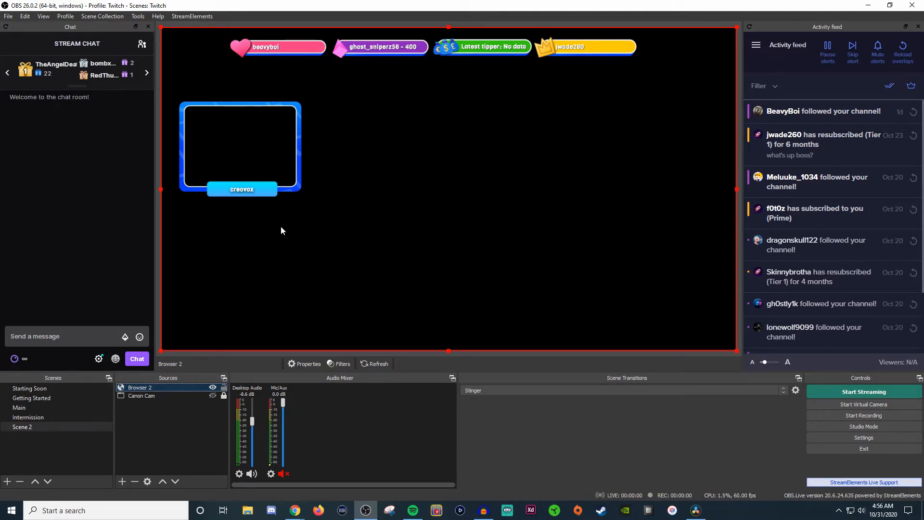
{"action": "left_click", "coordinate": [141, 386]}
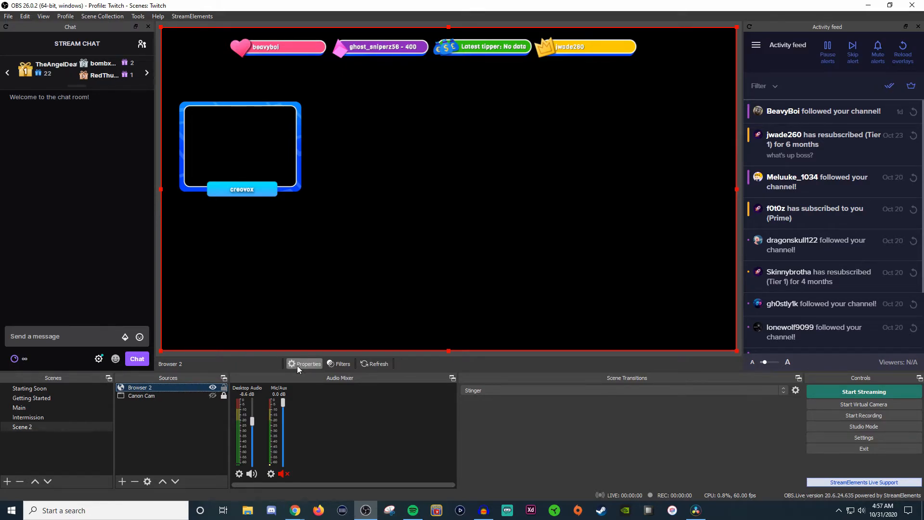
{"action": "right_click", "coordinate": [138, 387]}
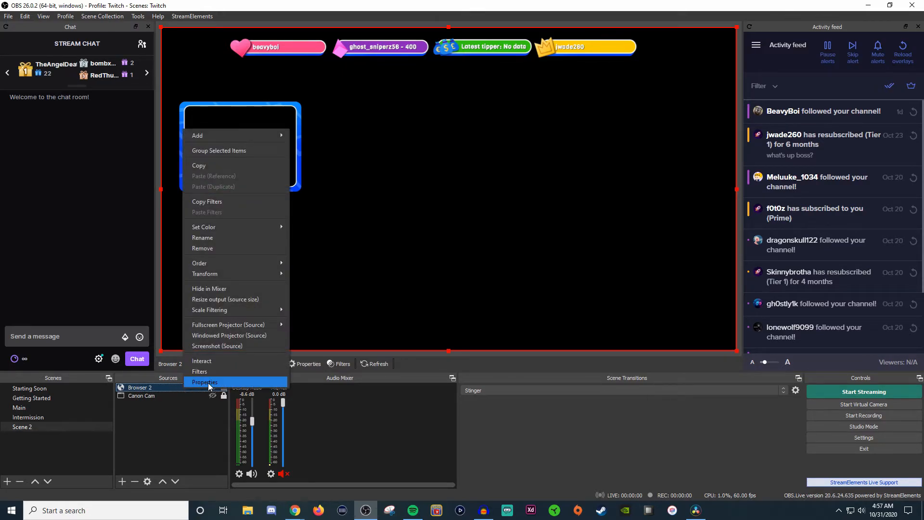
{"action": "left_click", "coordinate": [204, 382]}
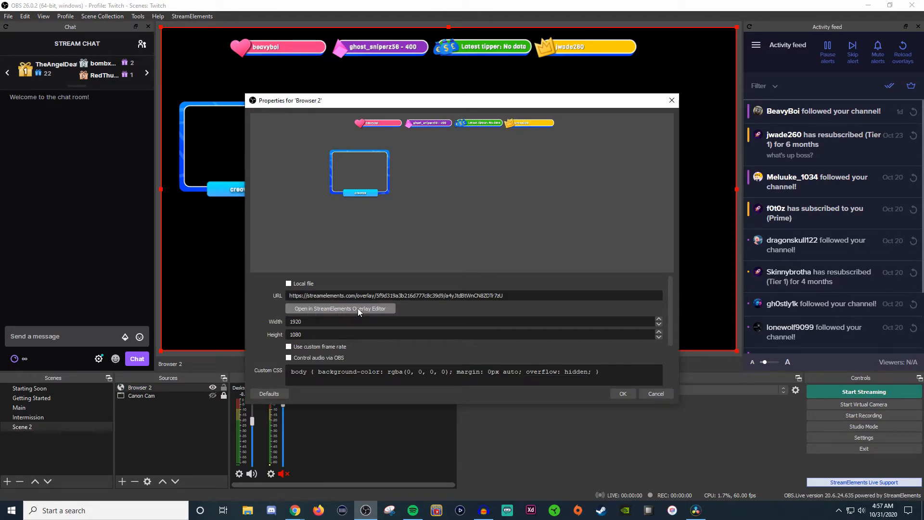
{"action": "left_click", "coordinate": [339, 308]}
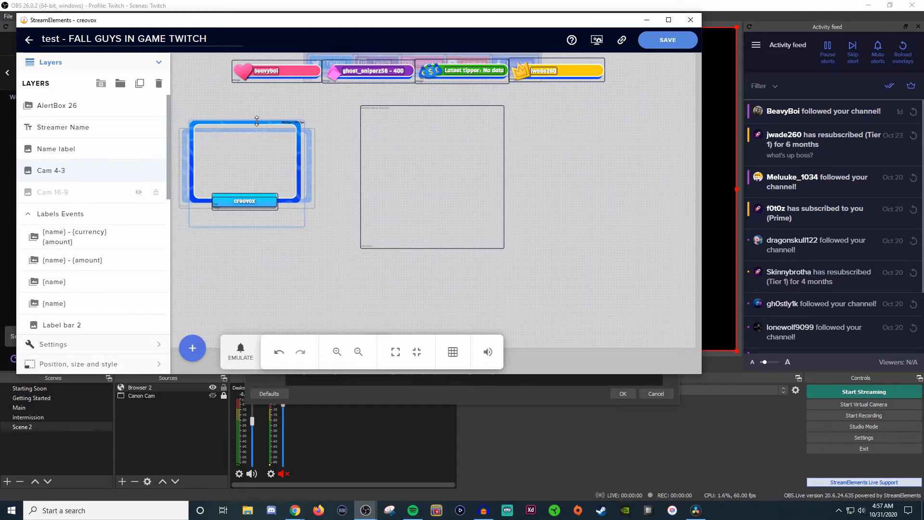
{"action": "left_click", "coordinate": [667, 40]}
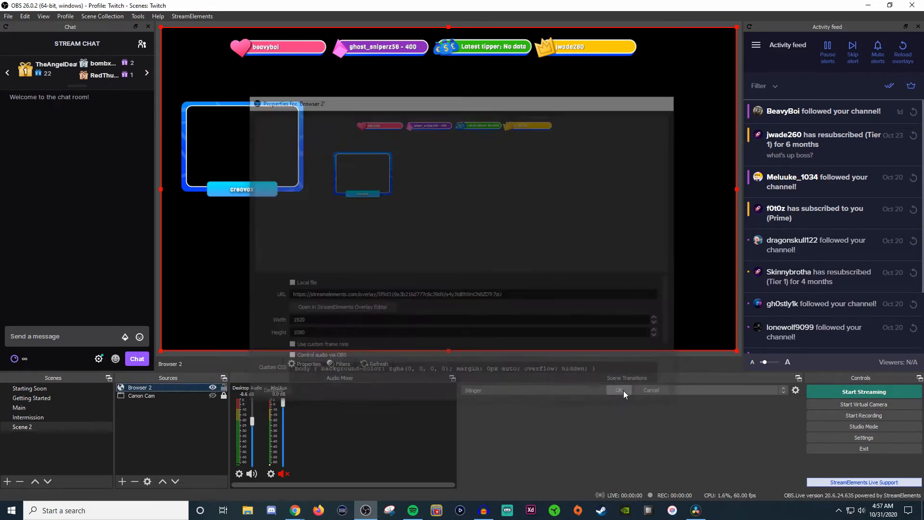
{"action": "left_click", "coordinate": [616, 390]}
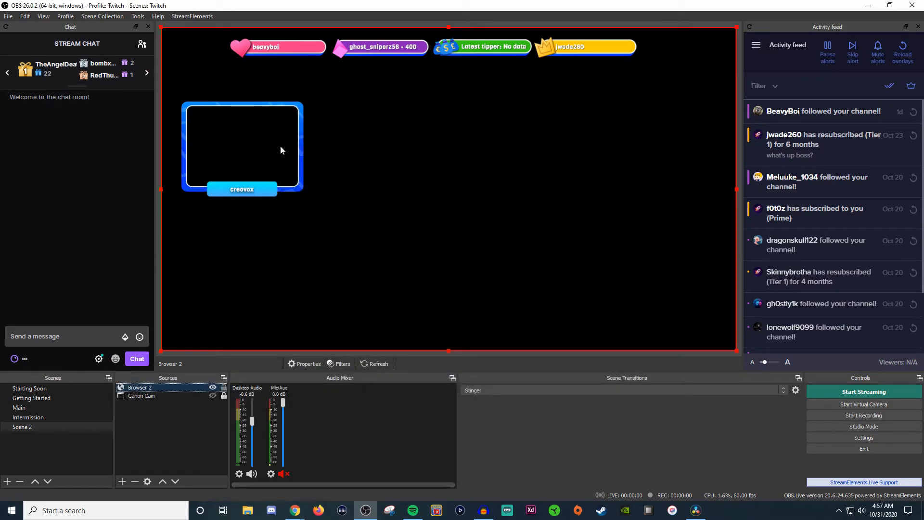
{"action": "mouse_move", "coordinate": [283, 146]}
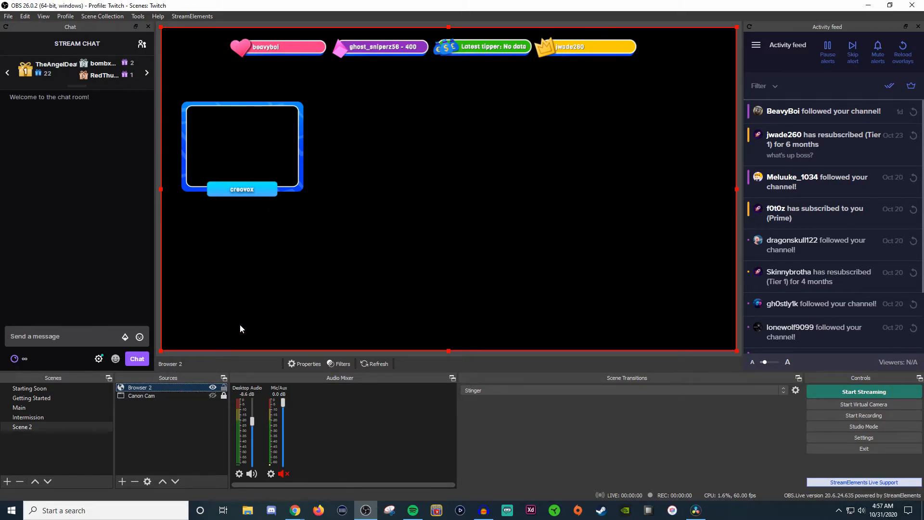
{"action": "mouse_move", "coordinate": [420, 280]}
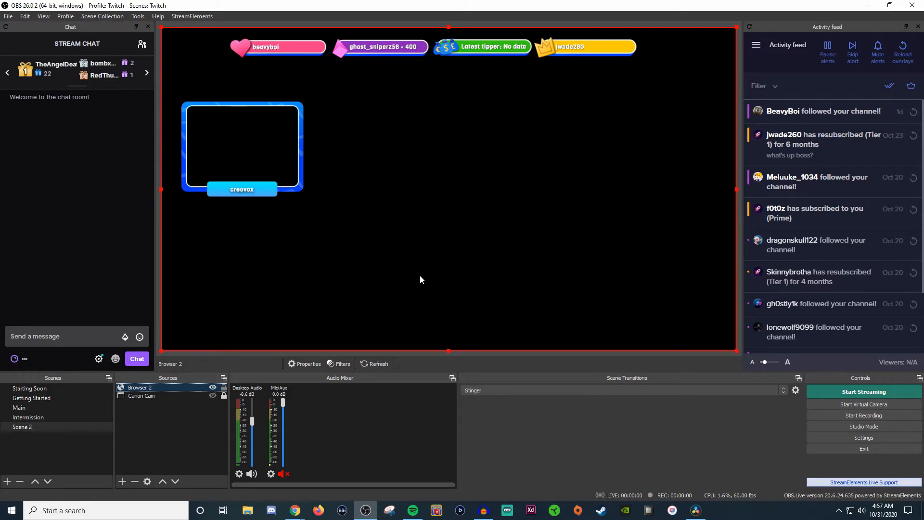
{"action": "mouse_move", "coordinate": [408, 276]}
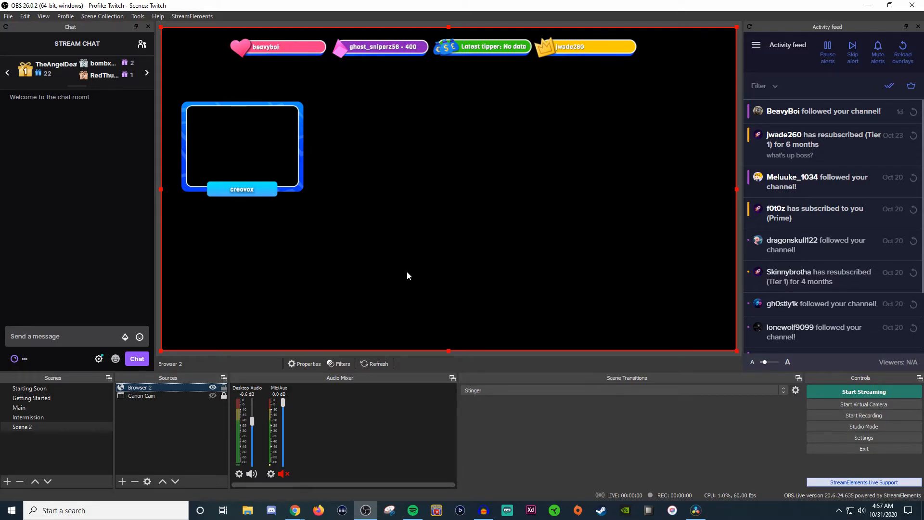
{"action": "mouse_move", "coordinate": [334, 146]}
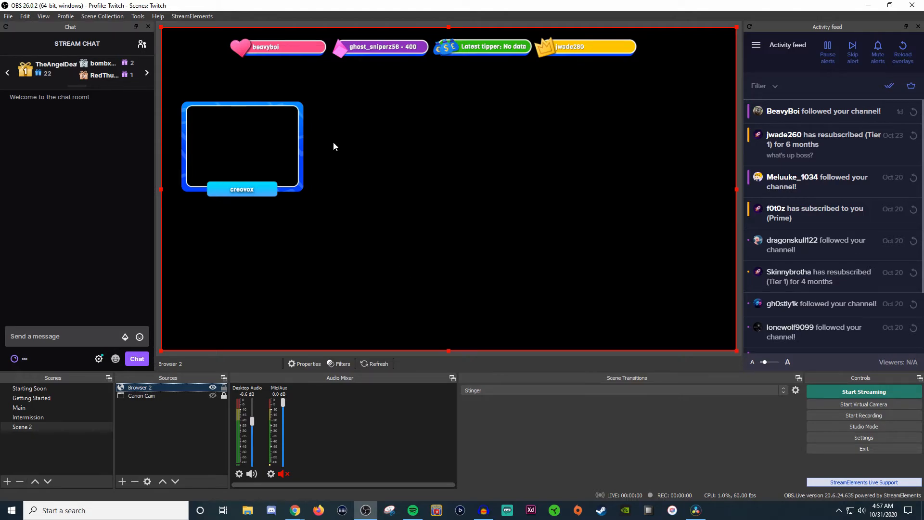
{"action": "mouse_move", "coordinate": [371, 190]}
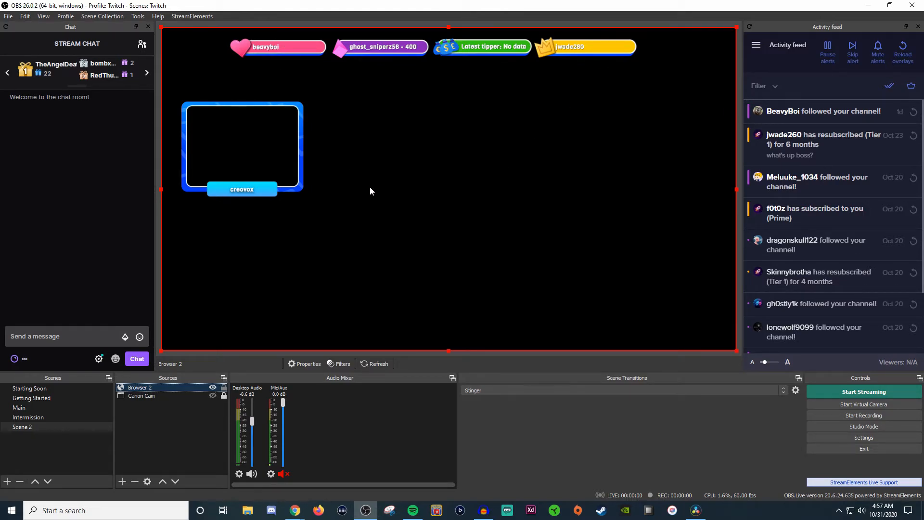
{"action": "mouse_move", "coordinate": [372, 244]}
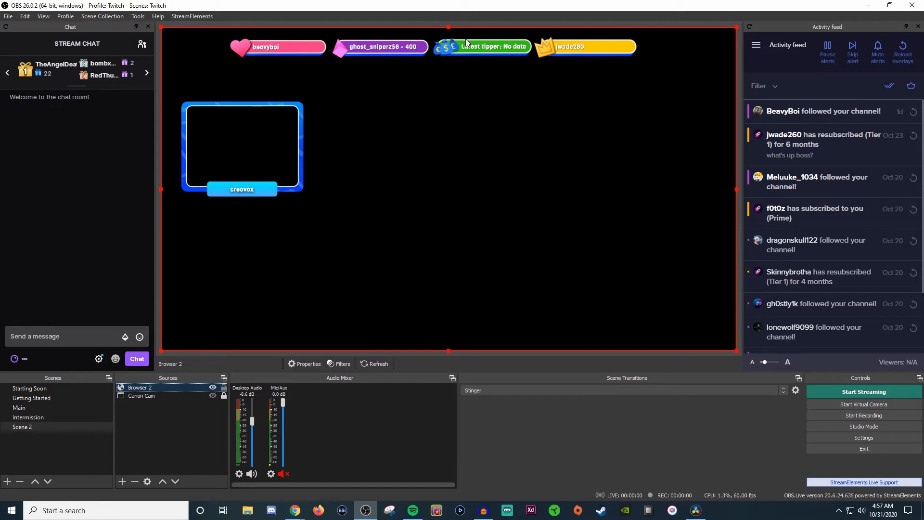
{"action": "mouse_move", "coordinate": [275, 84]}
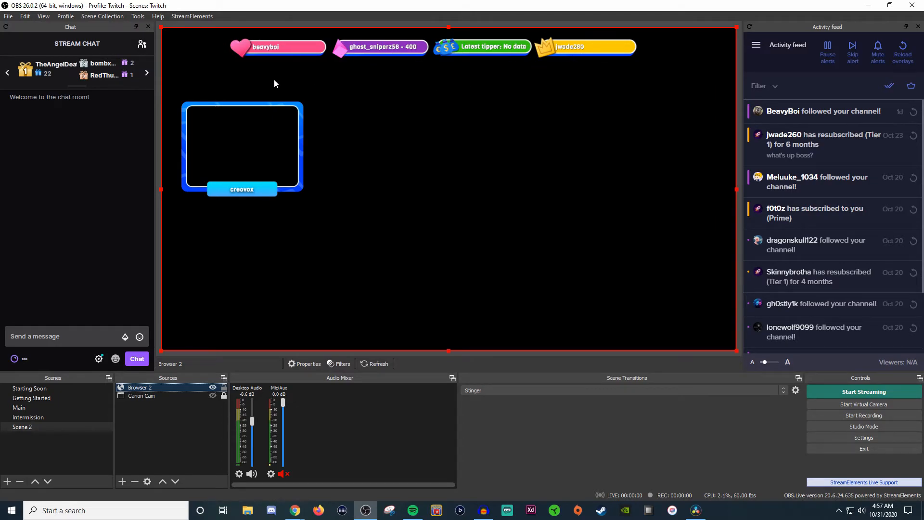
{"action": "mouse_move", "coordinate": [338, 63]}
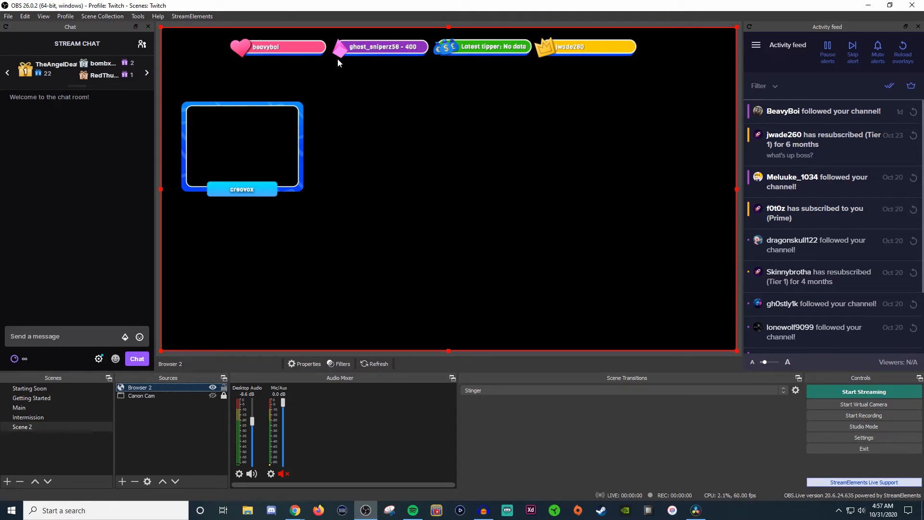
{"action": "mouse_move", "coordinate": [378, 116]}
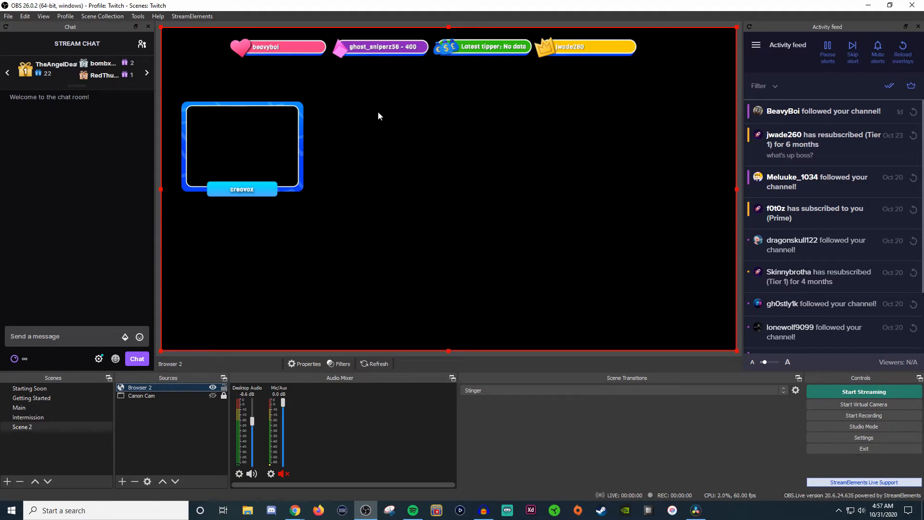
{"action": "mouse_move", "coordinate": [256, 117]}
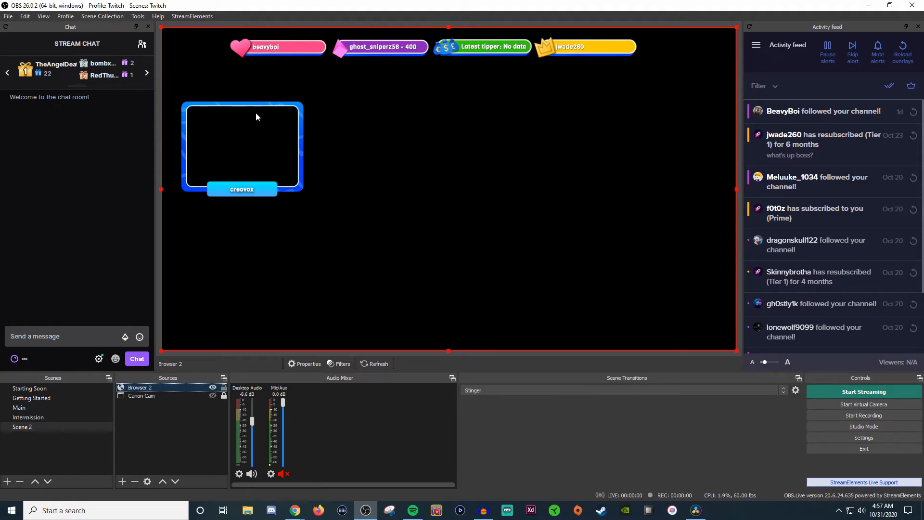
{"action": "mouse_move", "coordinate": [299, 190]}
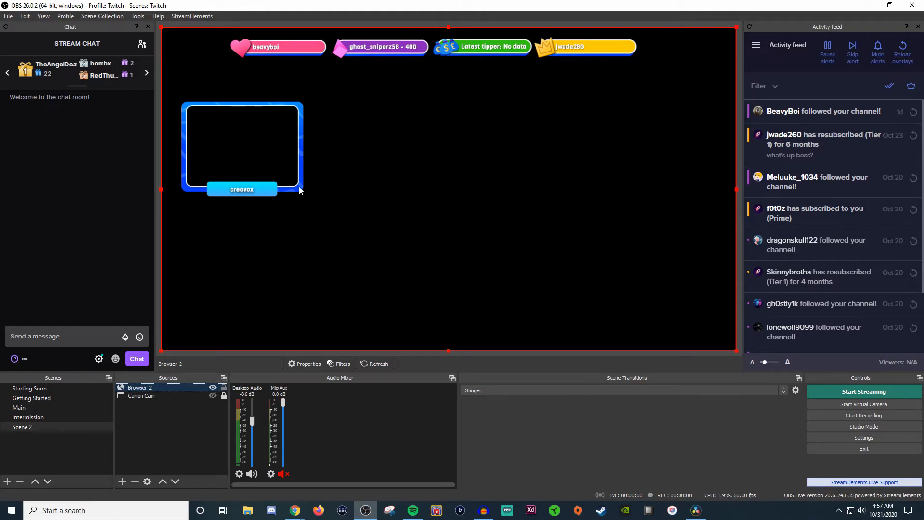
{"action": "mouse_move", "coordinate": [592, 188]}
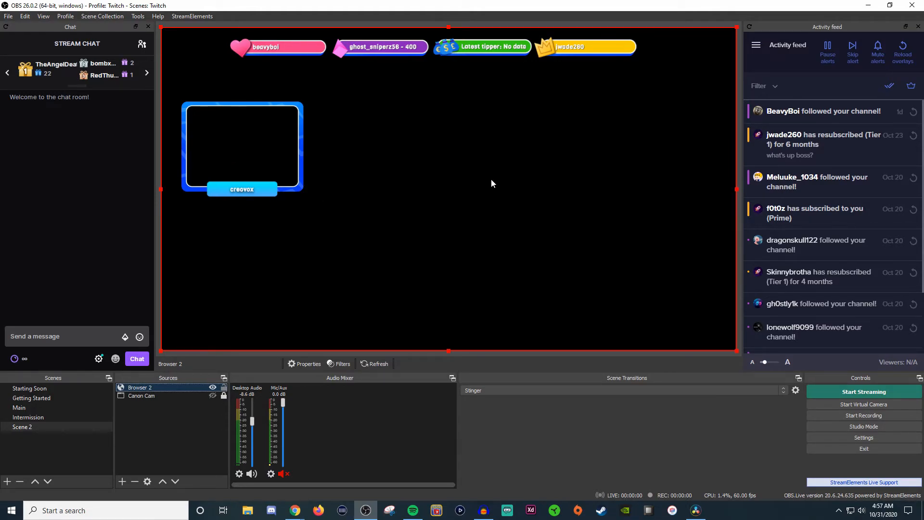
{"action": "mouse_move", "coordinate": [487, 183]}
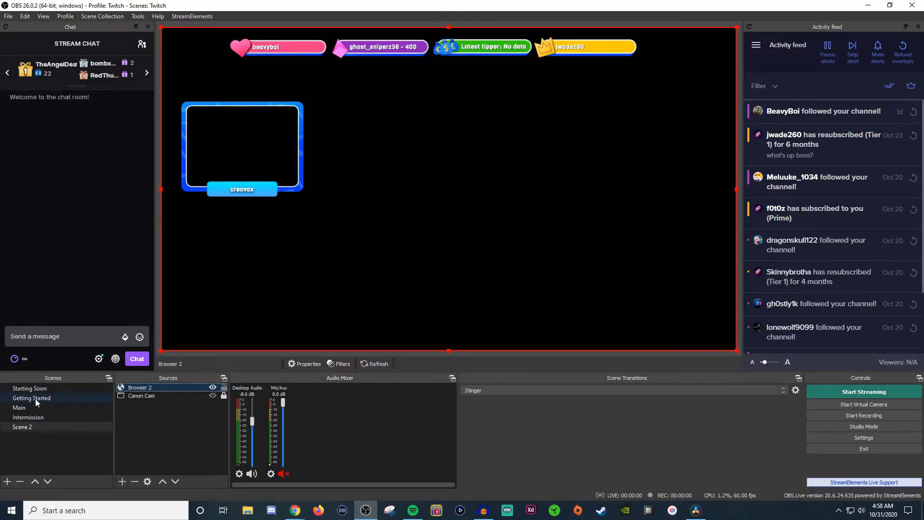
{"action": "left_click", "coordinate": [32, 397]}
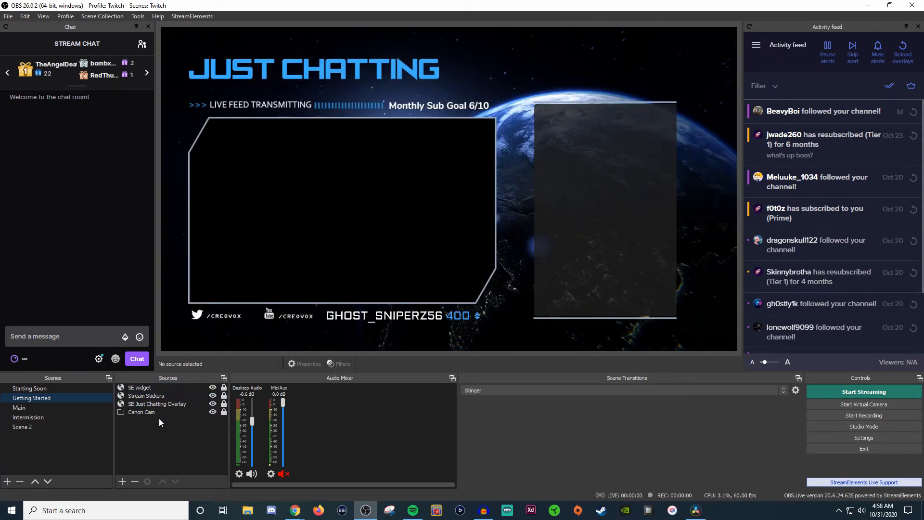
{"action": "left_click", "coordinate": [157, 403]}
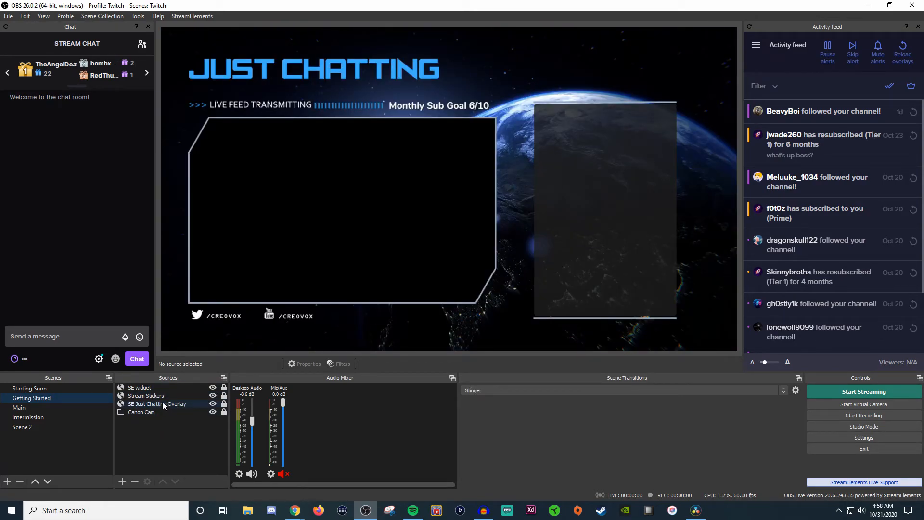
{"action": "left_click", "coordinate": [212, 405]}
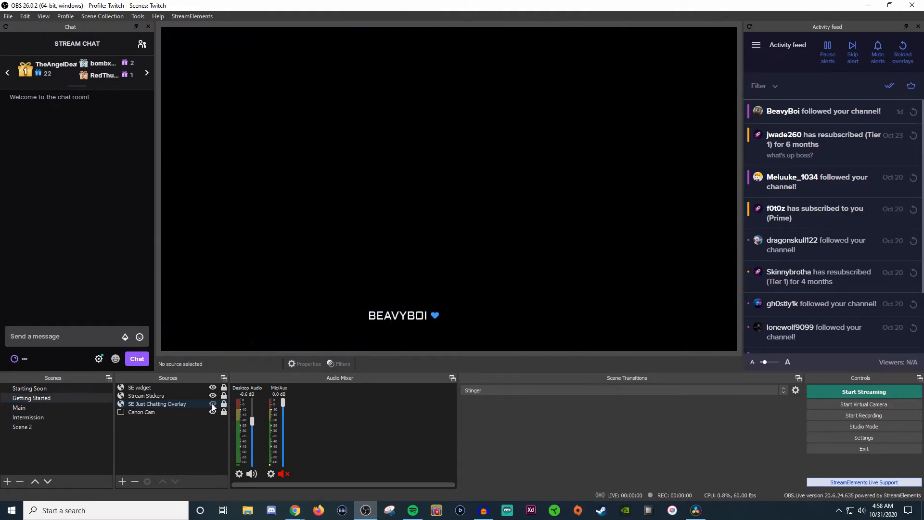
{"action": "left_click", "coordinate": [211, 403]}
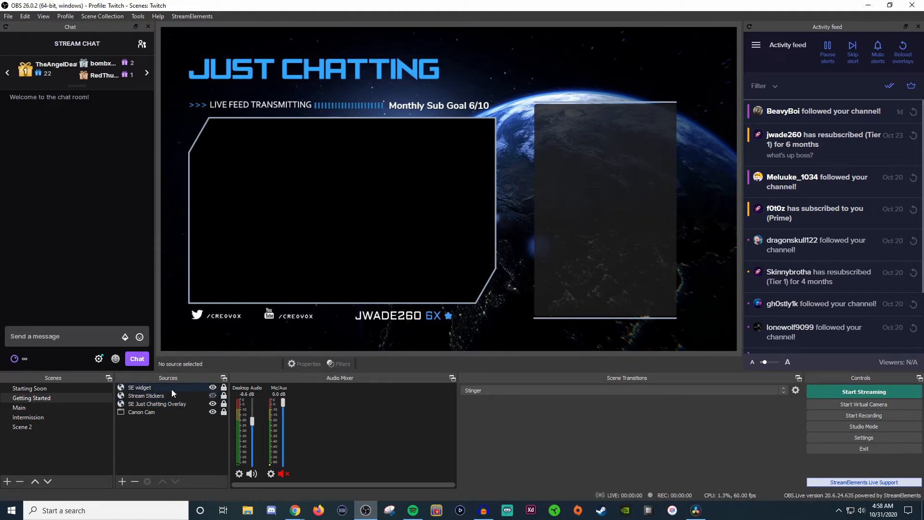
{"action": "left_click", "coordinate": [138, 387]}
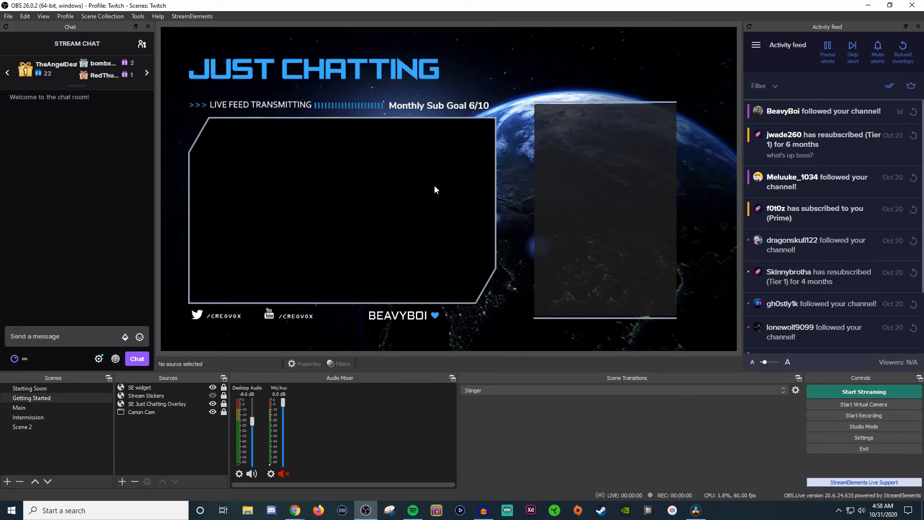
{"action": "mouse_move", "coordinate": [351, 250]}
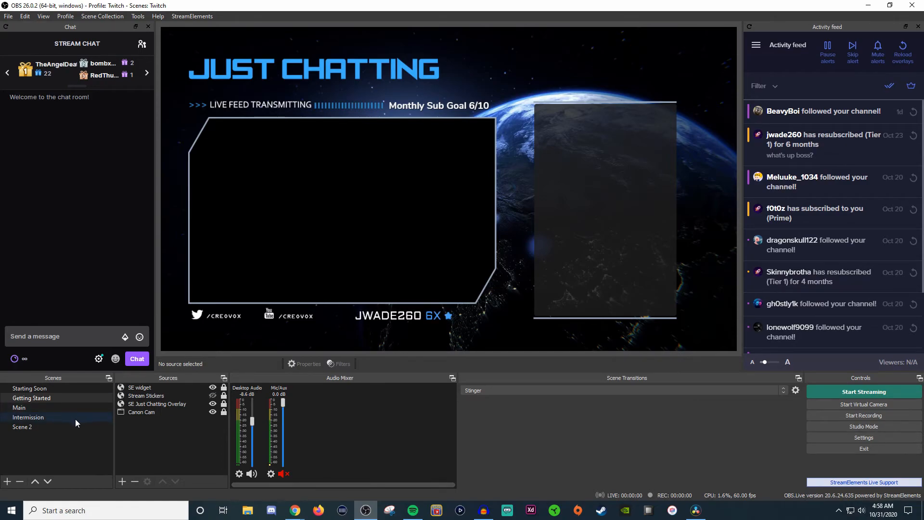
{"action": "left_click", "coordinate": [32, 397]}
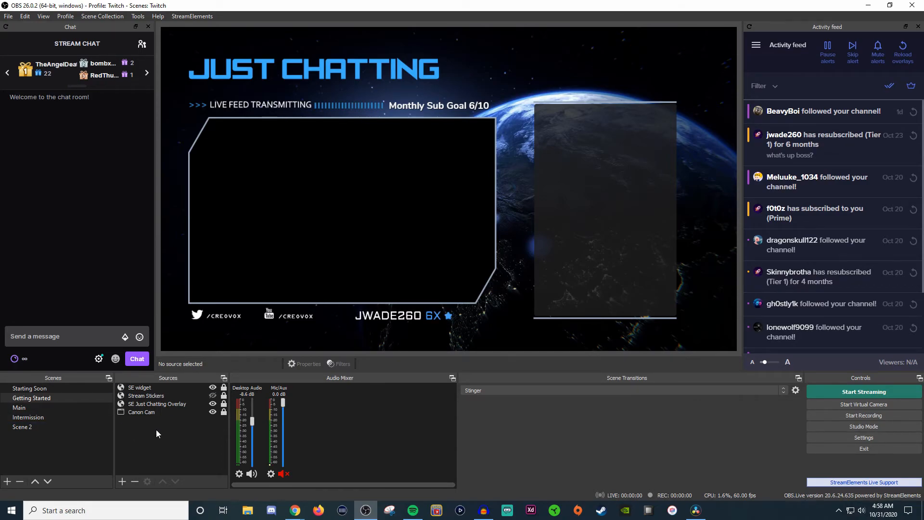
{"action": "left_click", "coordinate": [146, 396]}
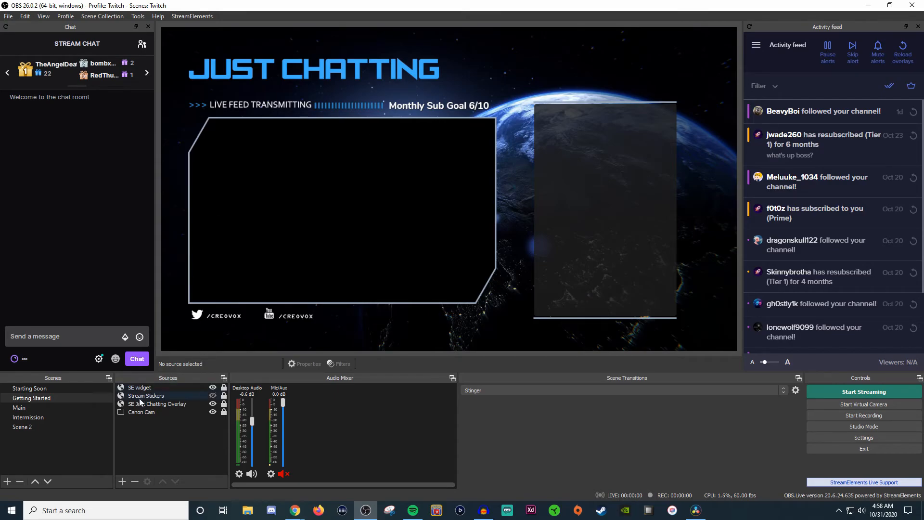
{"action": "left_click", "coordinate": [22, 427]}
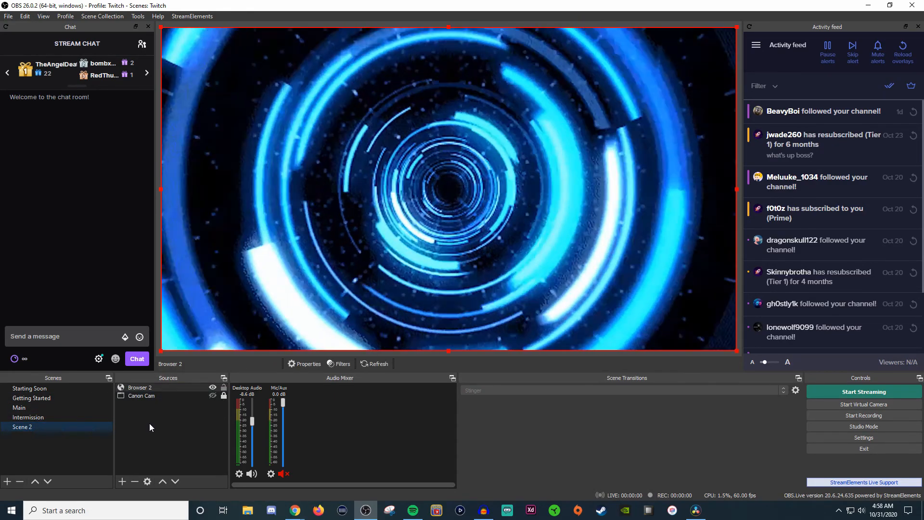